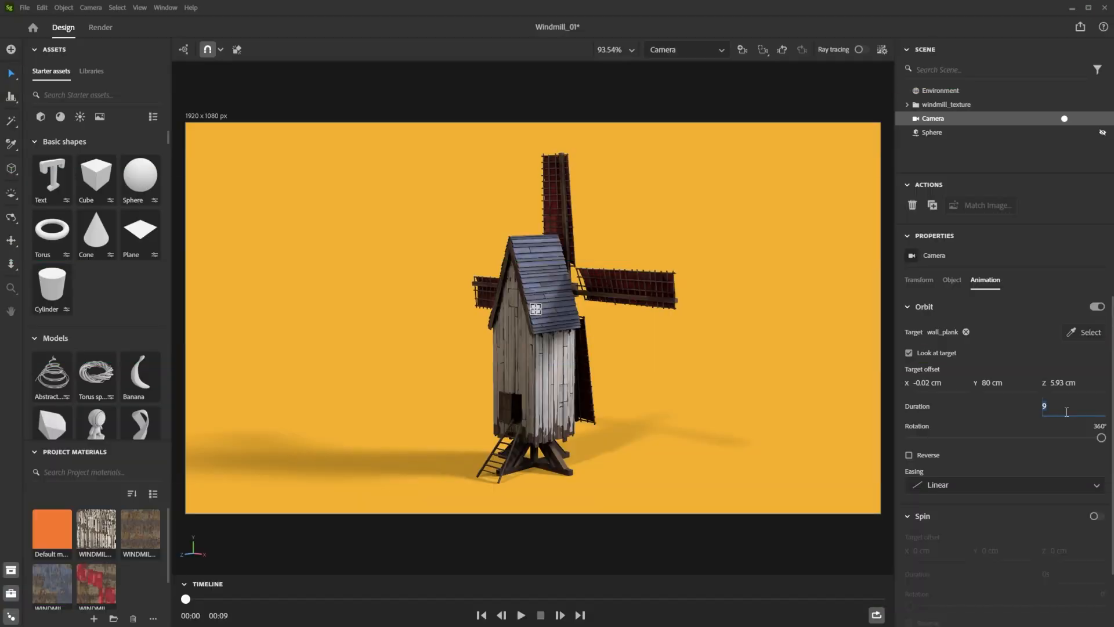
Set the camera orbit duration to 6 seconds and preview the windmill turntable.
type("6s")
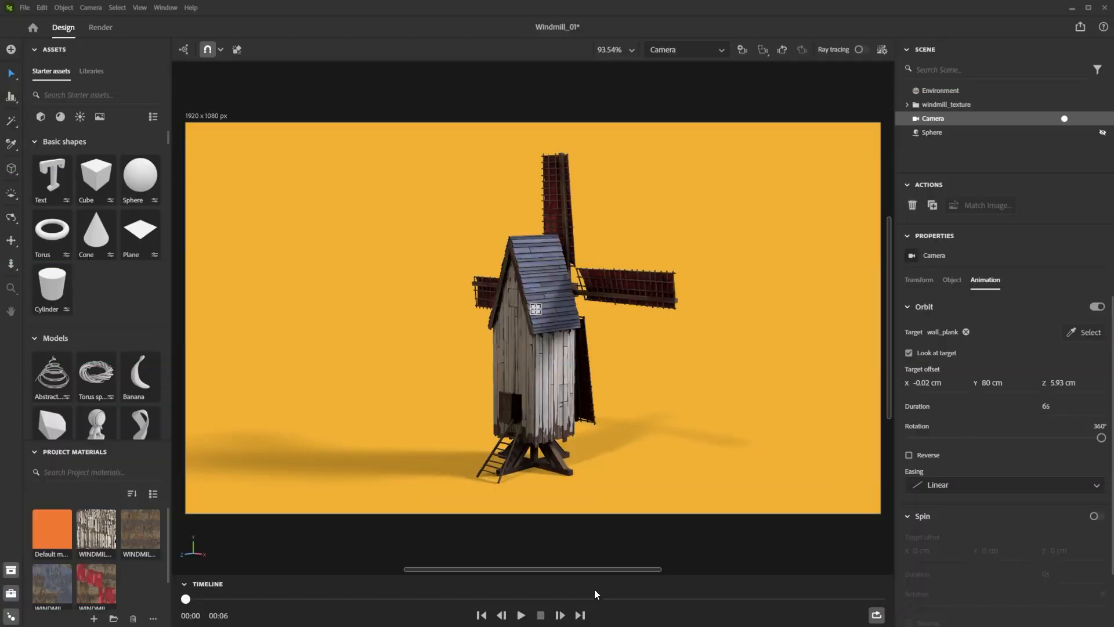
left_click(520, 615)
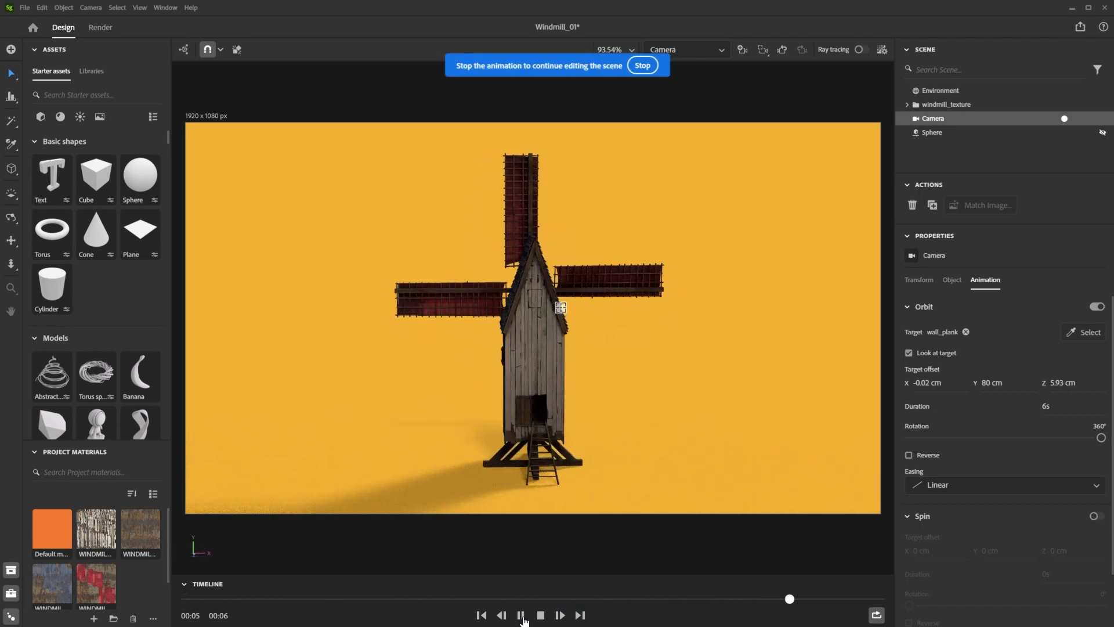
left_click(540, 615)
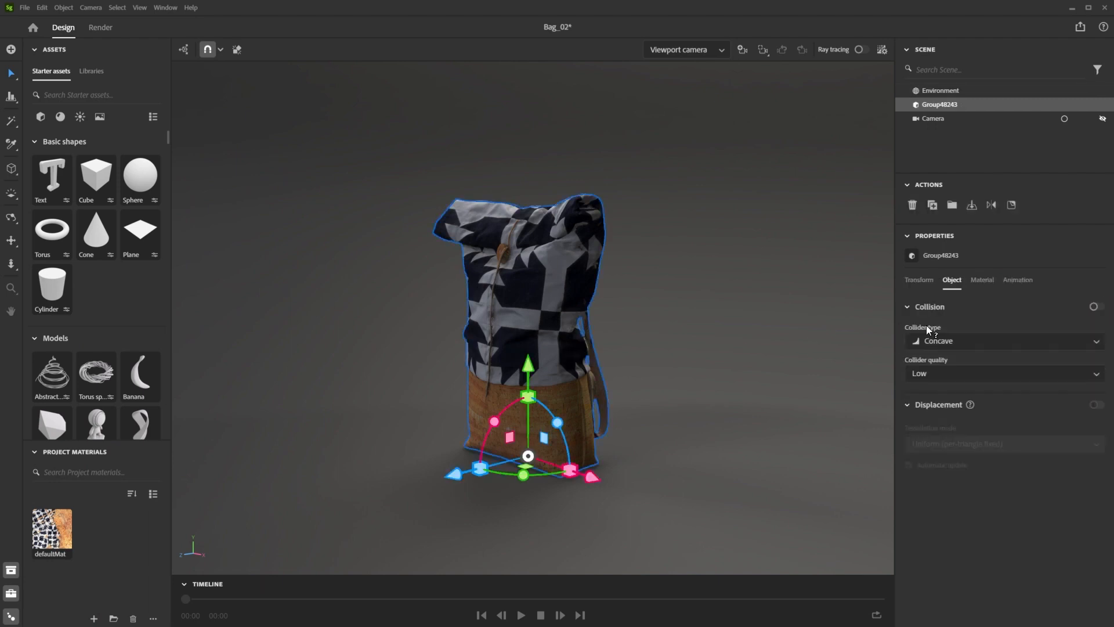
Preview the bag group's 3-second spin and switch over to the shelf scene.
left_click(1016, 279)
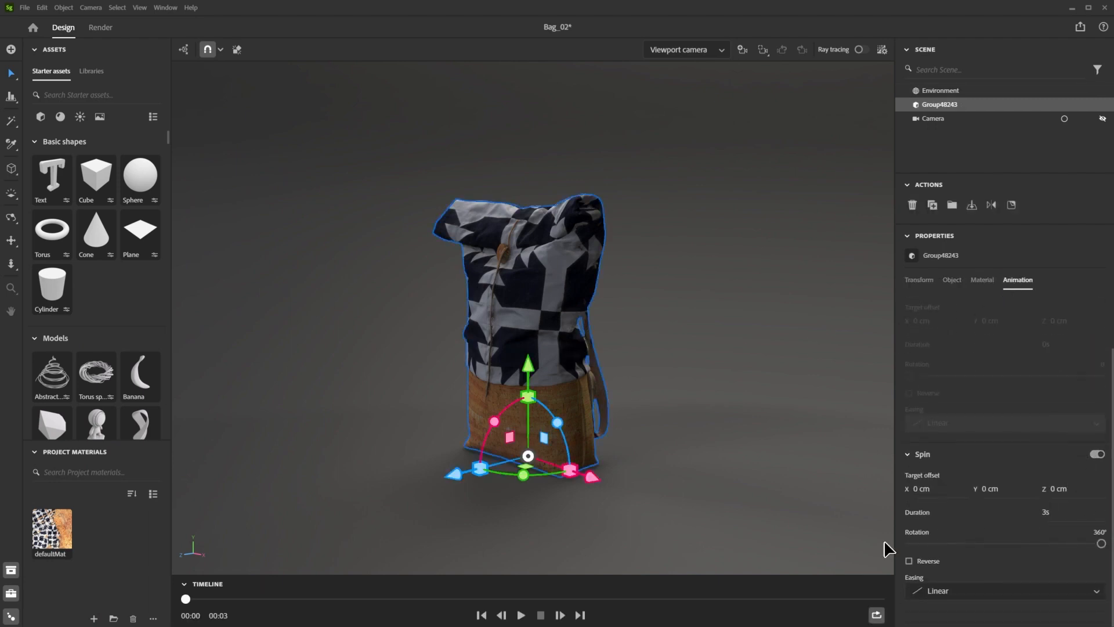
left_click(520, 615)
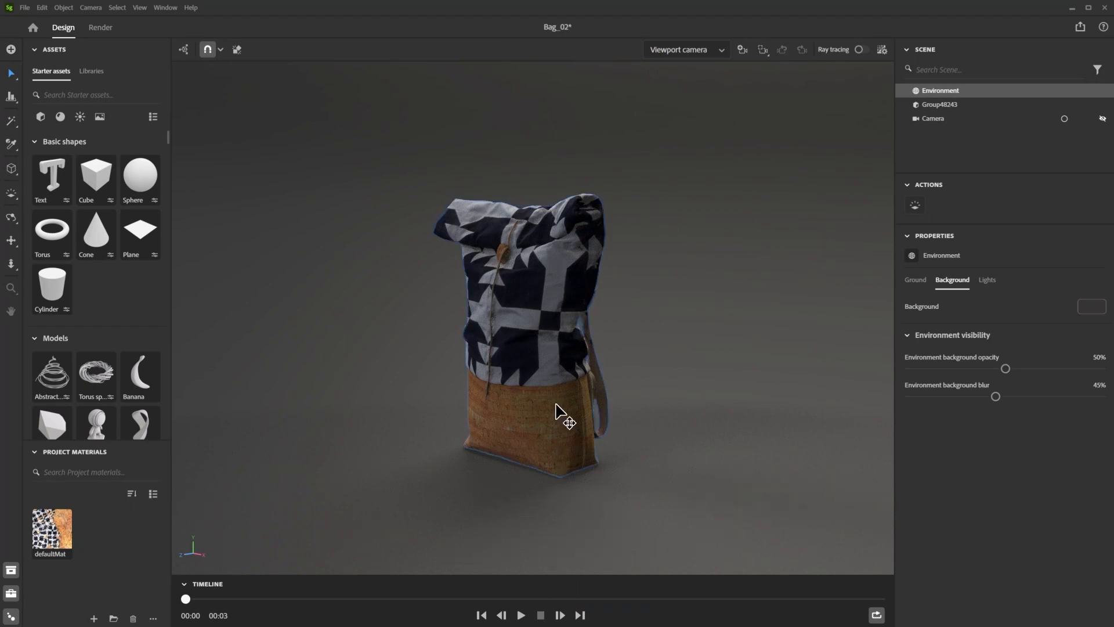
left_click(526, 321)
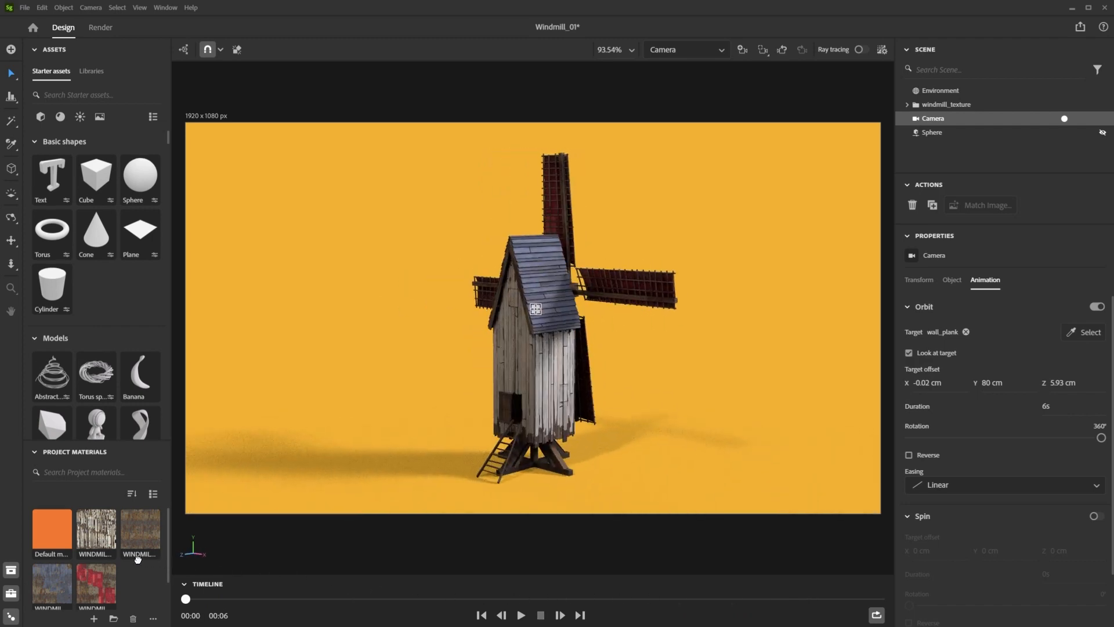
left_click(862, 50)
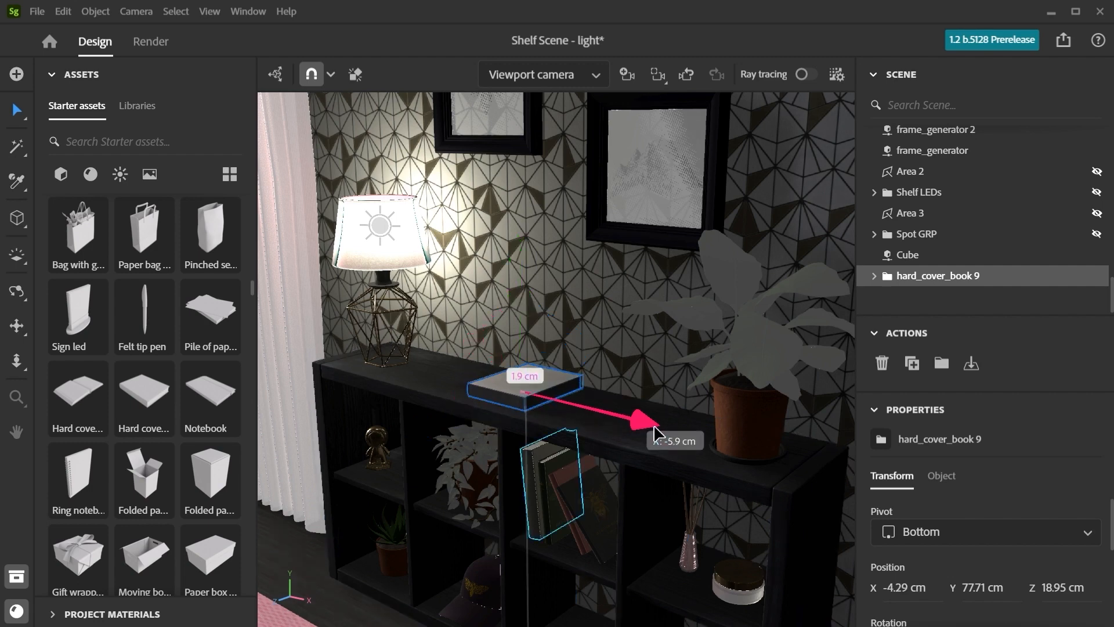
Move the hardcover book along the shelf top in the shelf scene.
left_click_drag(653, 416, 576, 402)
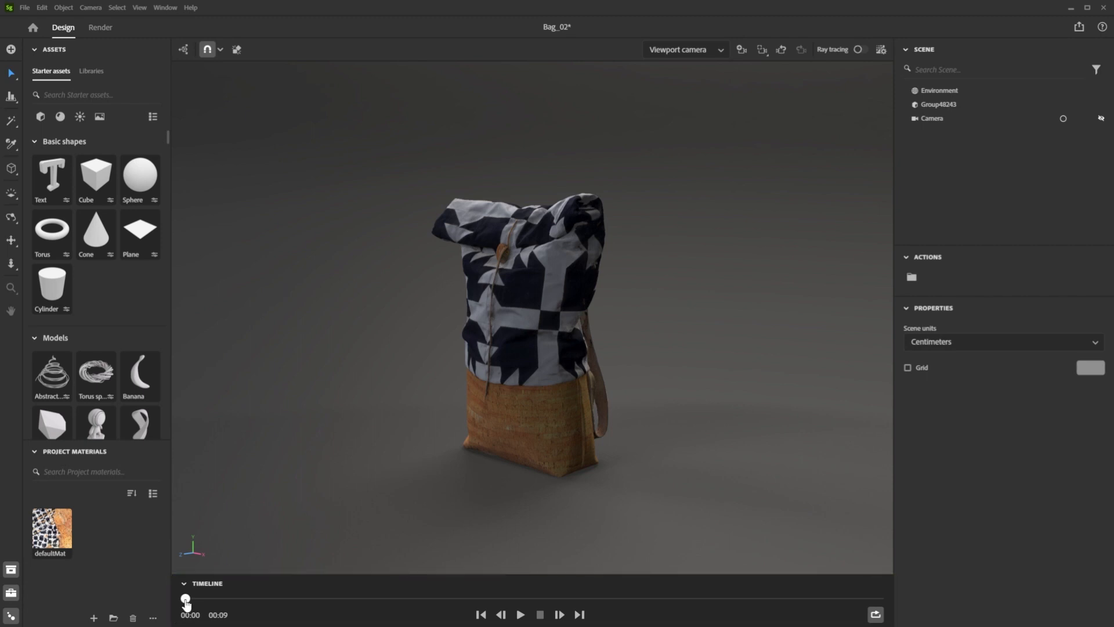
left_click_drag(186, 597, 858, 598)
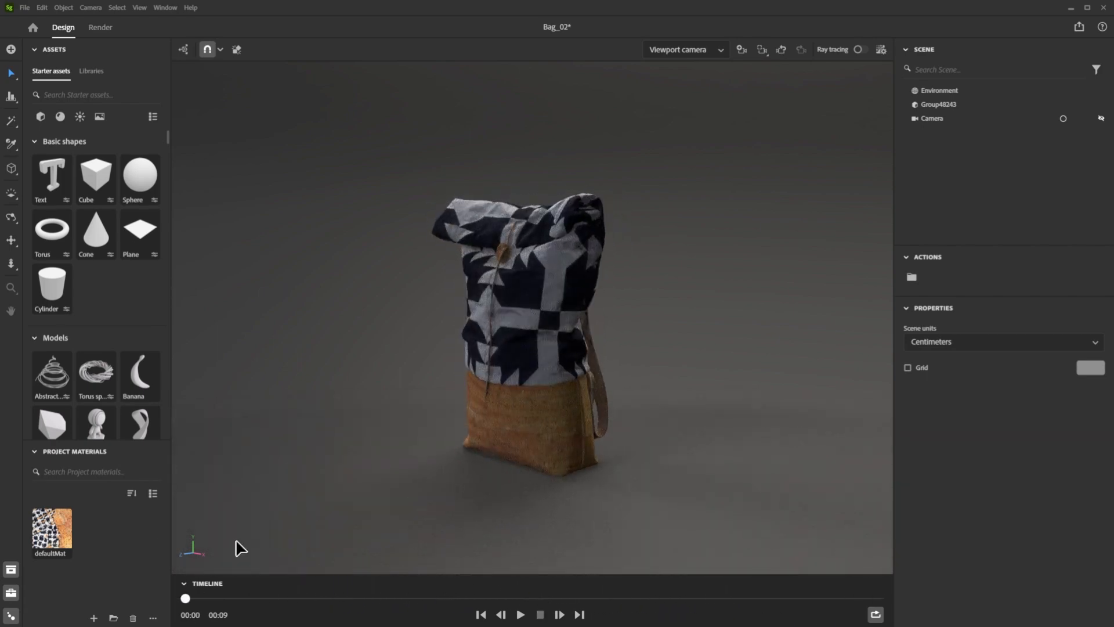
left_click(520, 614)
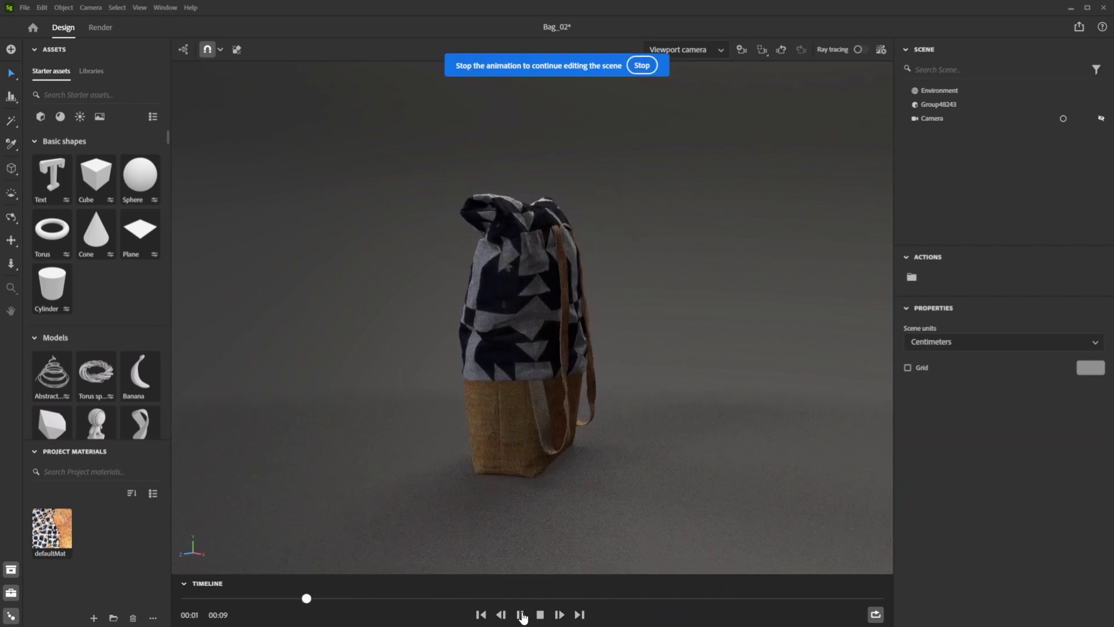
left_click(640, 65)
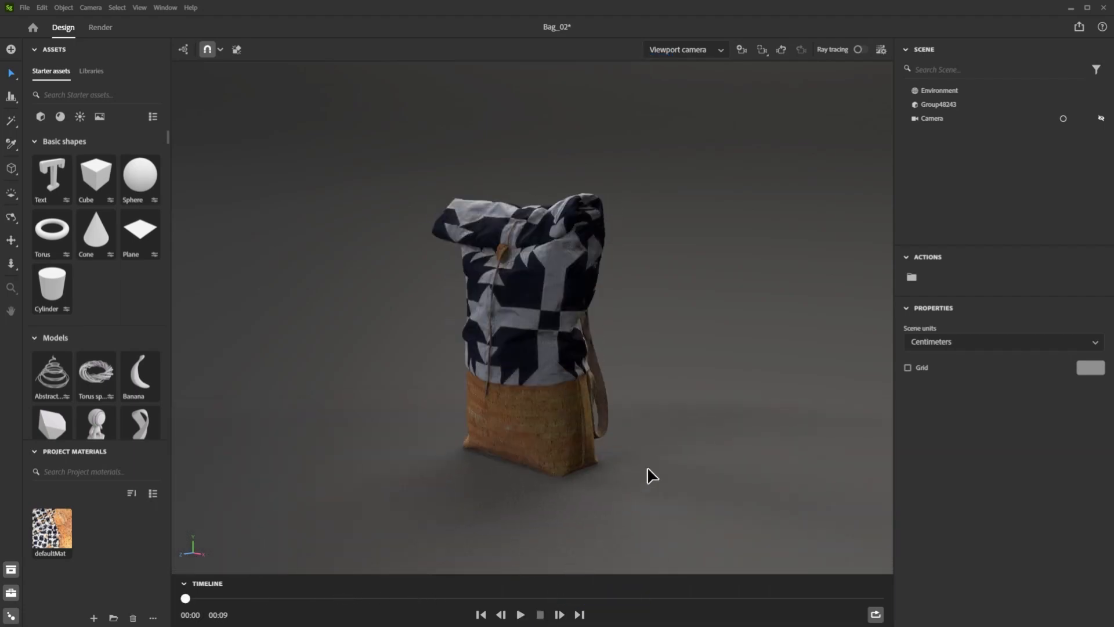
left_click(860, 48)
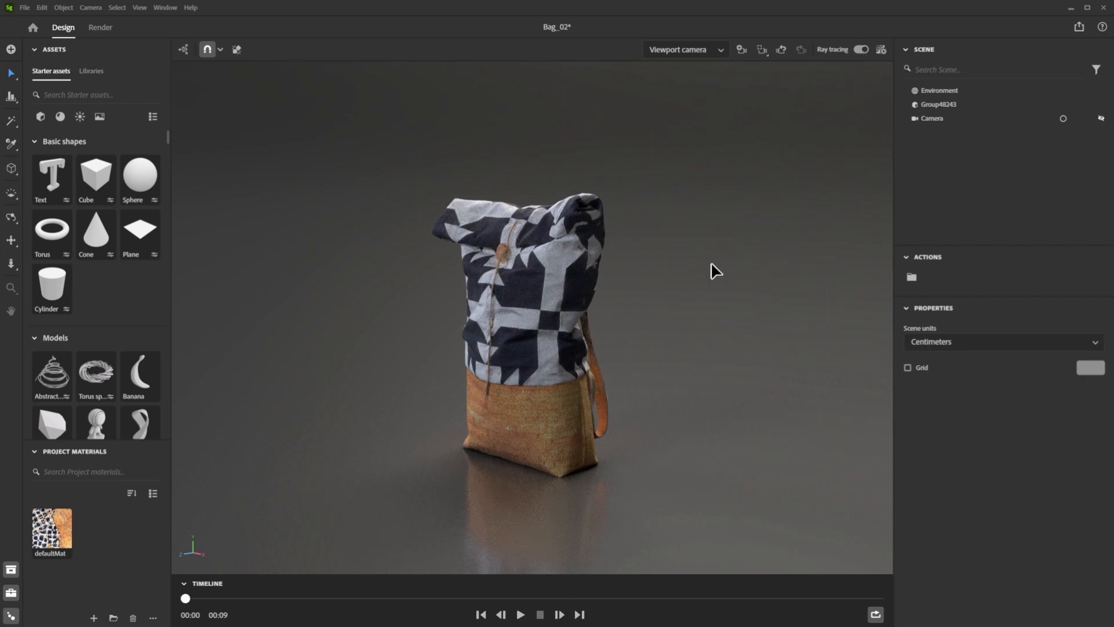
left_click(520, 615)
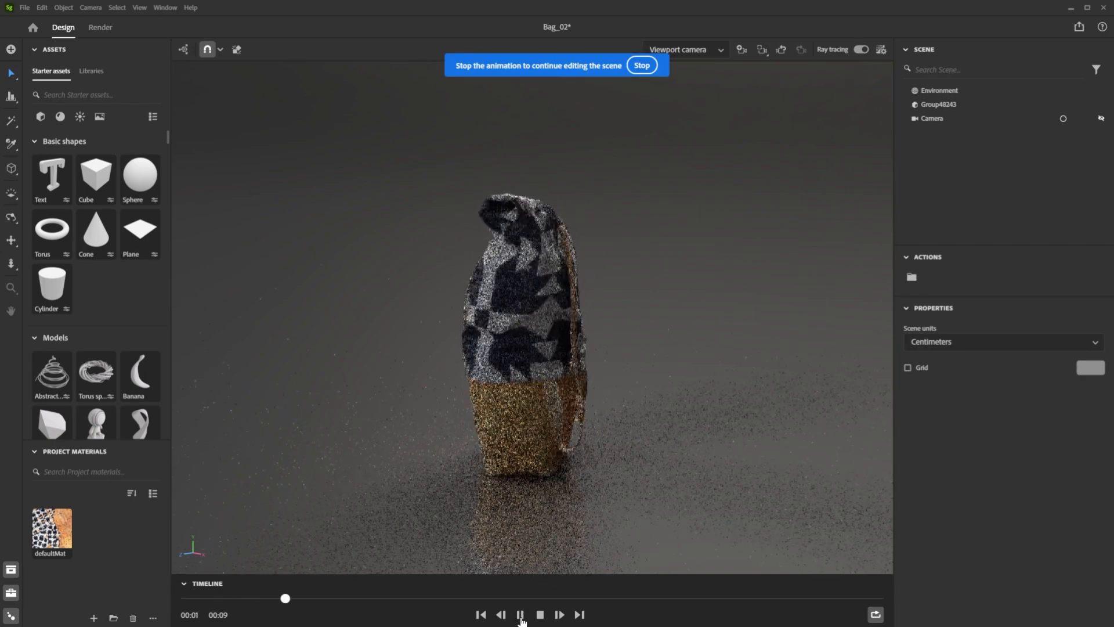
left_click(641, 65)
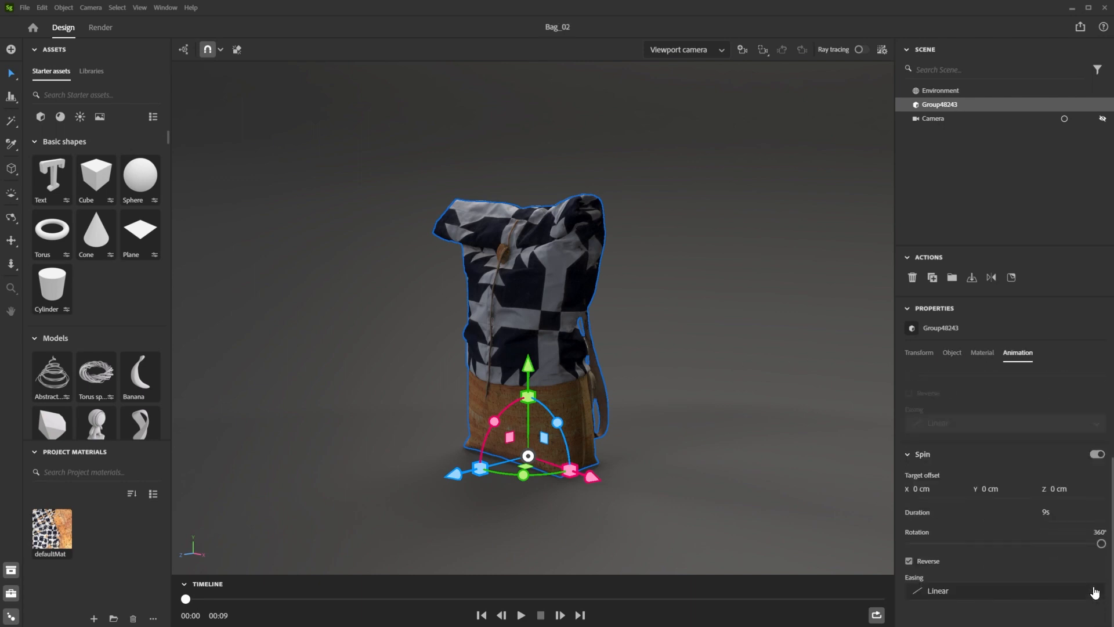
left_click_drag(185, 599, 311, 599)
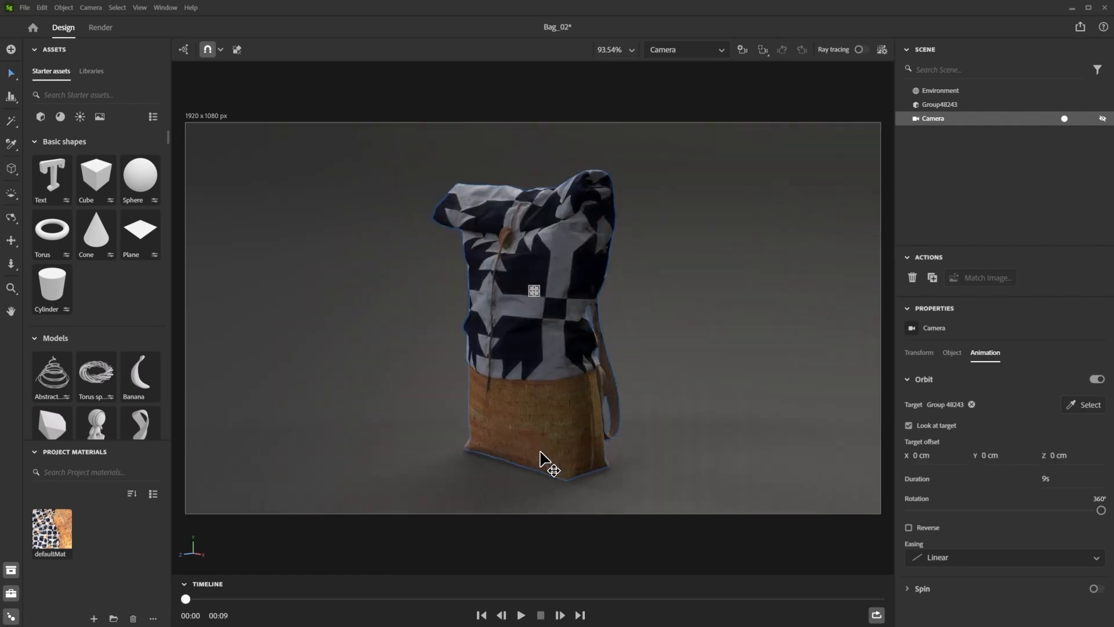
left_click_drag(186, 599, 603, 599)
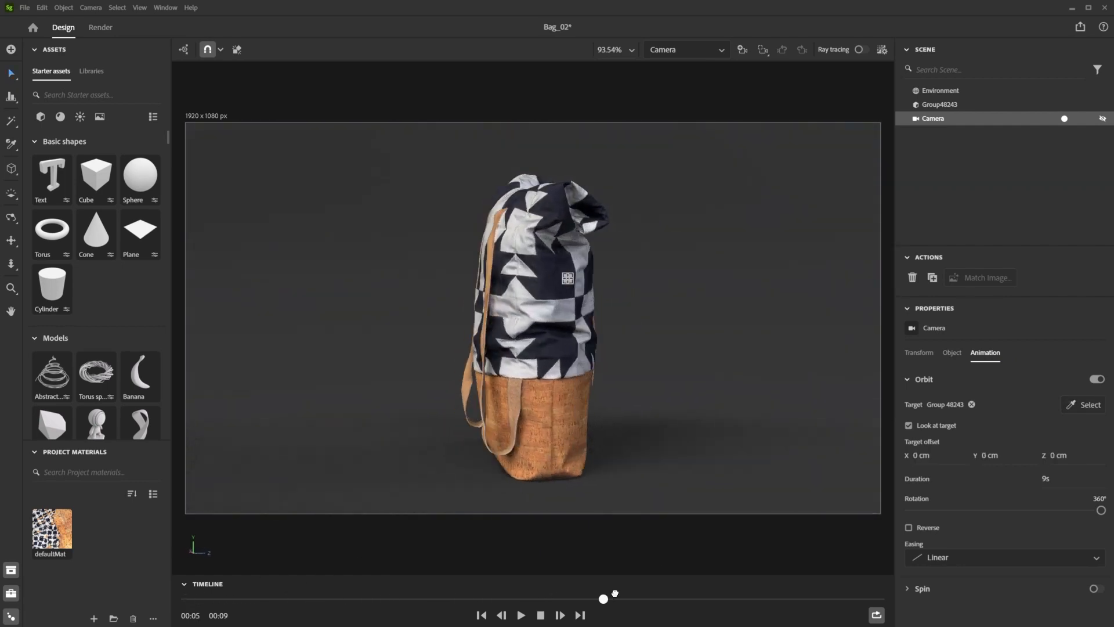
left_click(939, 90)
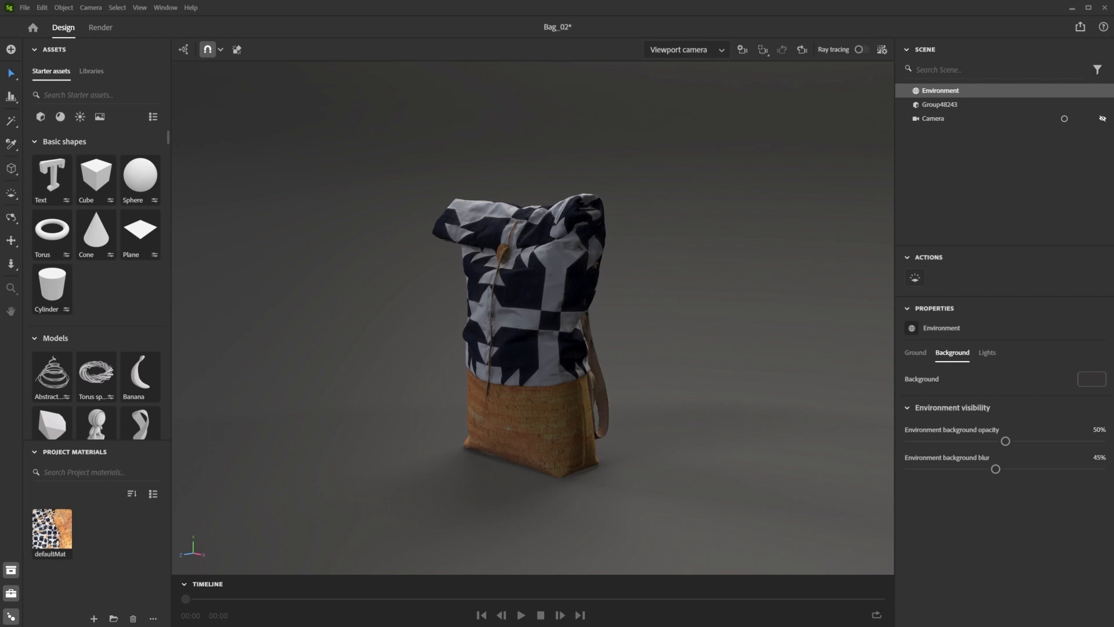
mouse_move(529, 512)
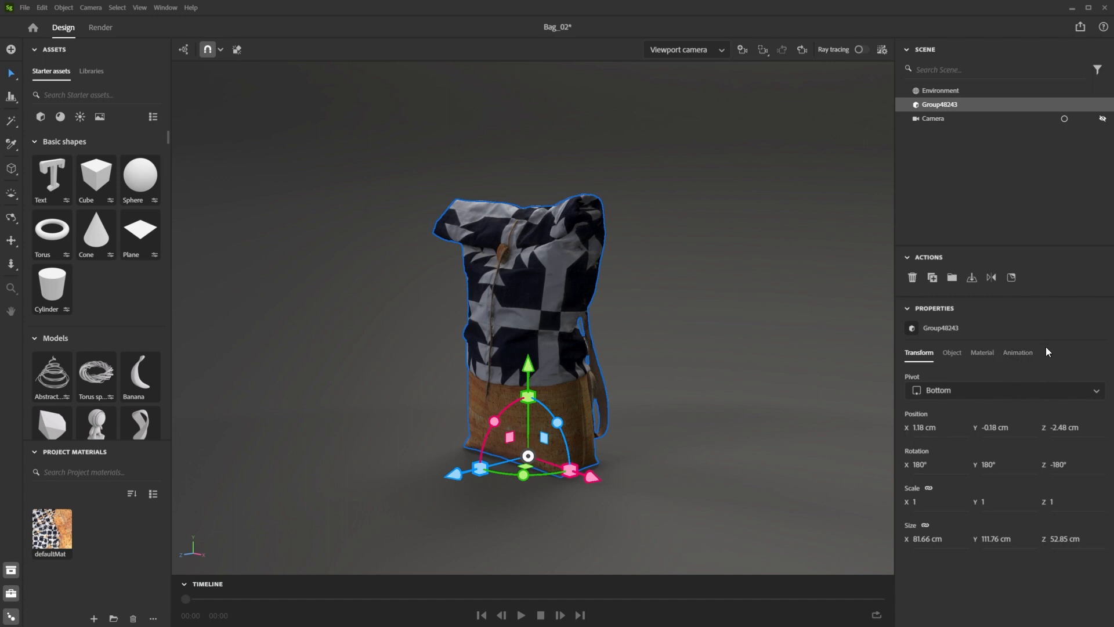
Enable the spin animation on the bag group in its Animation settings.
left_click(1017, 352)
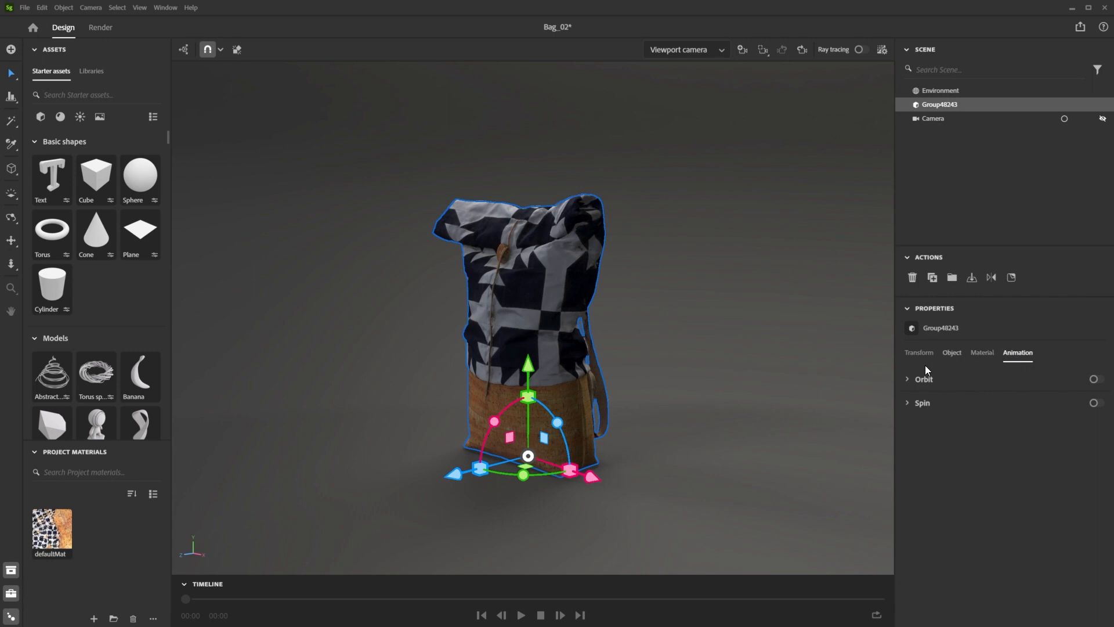
mouse_move(1004, 413)
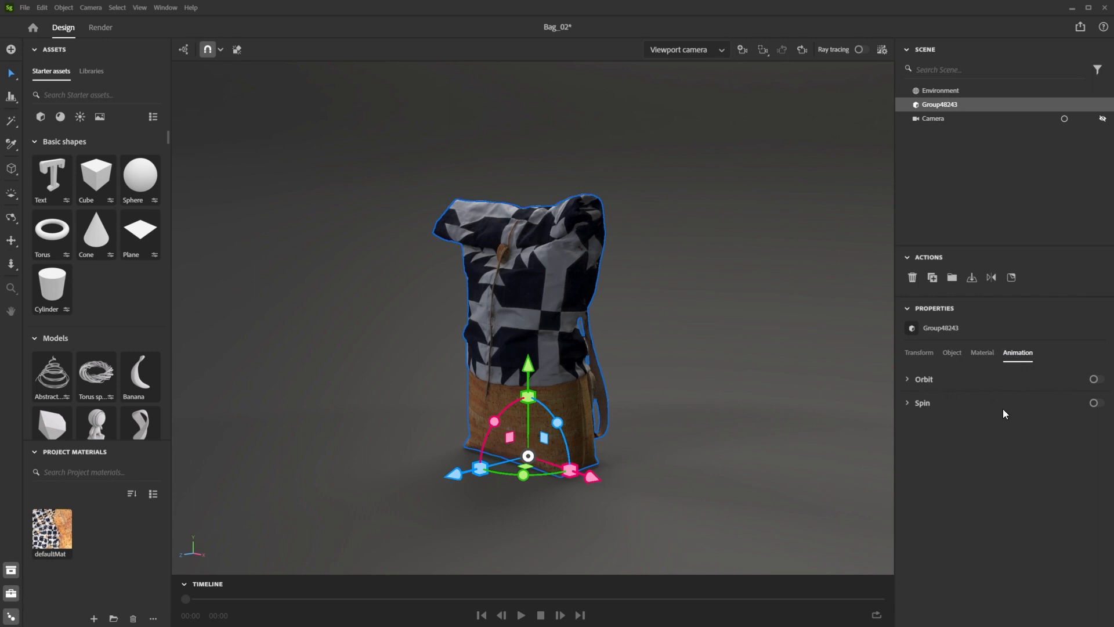
left_click(1096, 403)
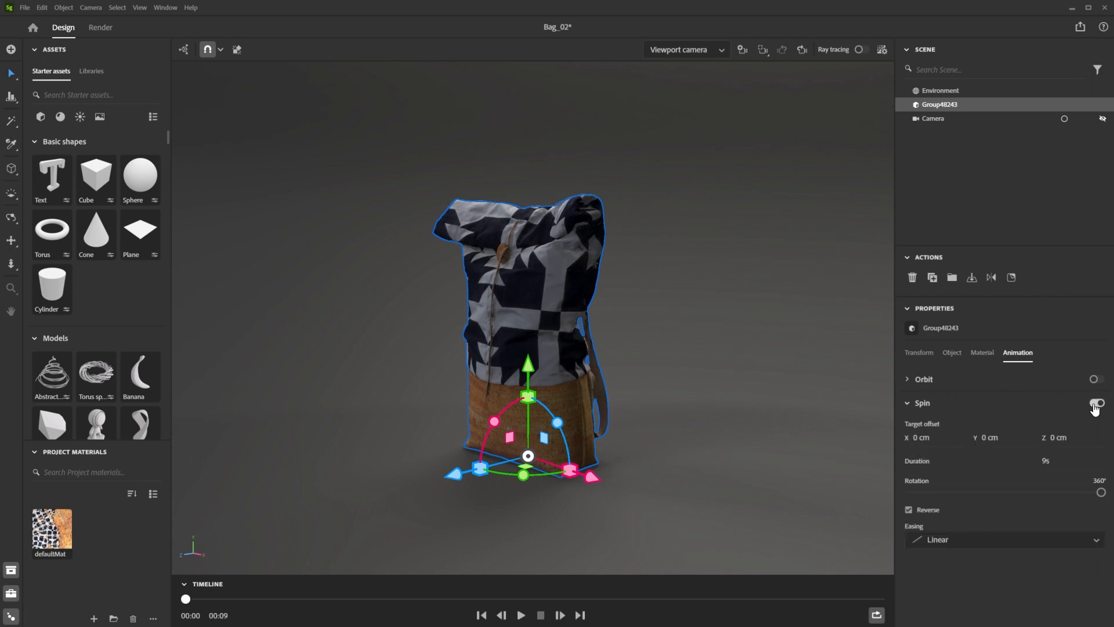
left_click(1096, 403)
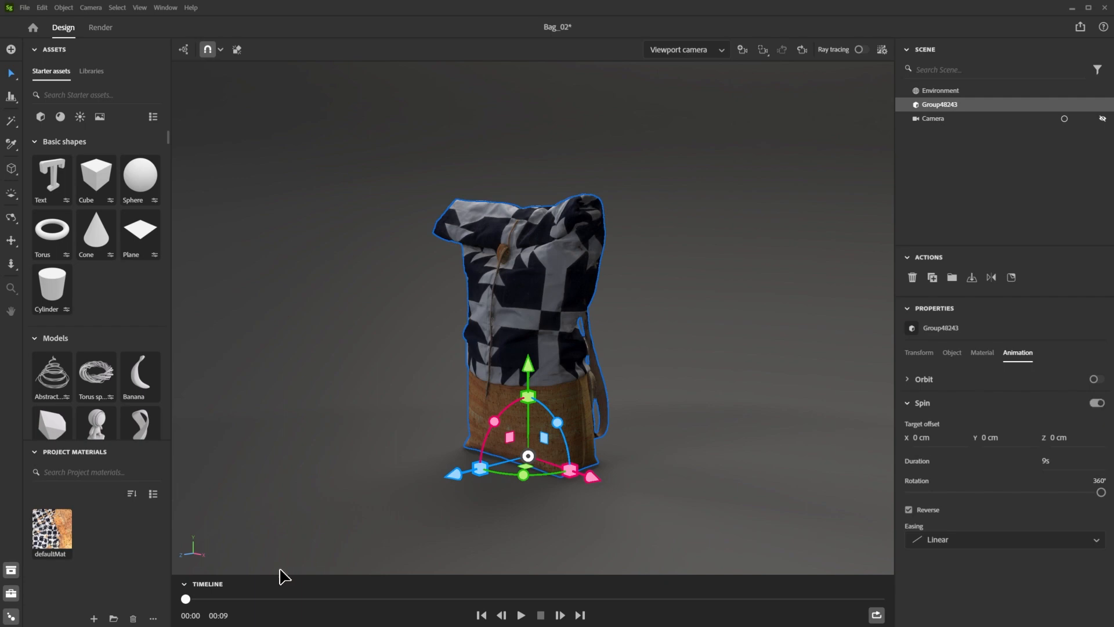
Scrub the bag's spin, try rotations of 157° and about 75°, then return to a full 360° turn.
left_click_drag(185, 599, 774, 599)
type("4")
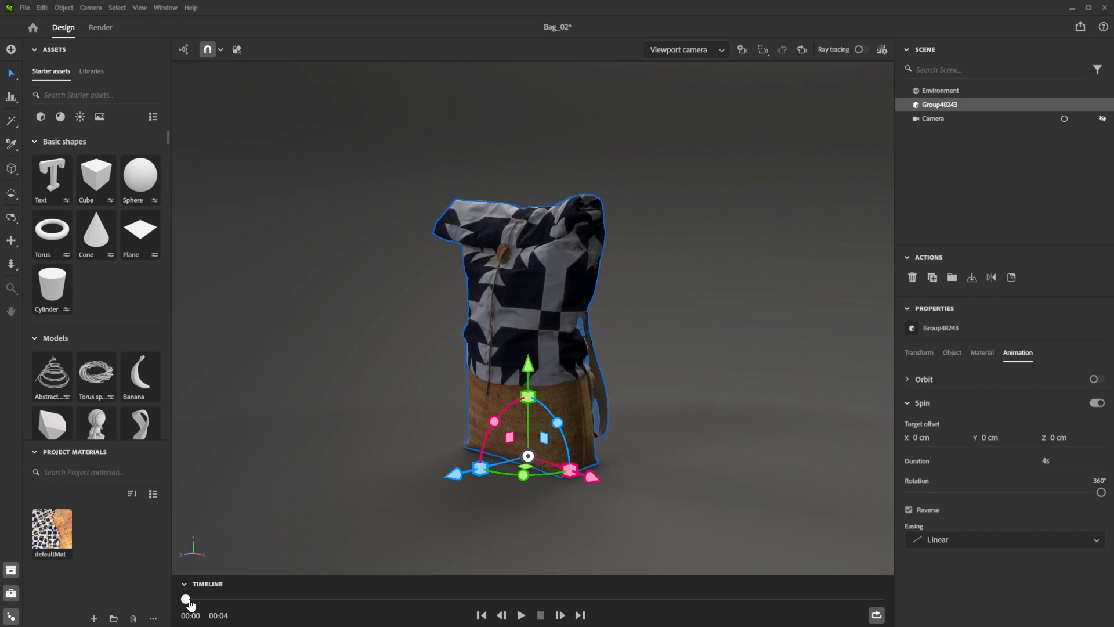
left_click_drag(186, 599, 745, 598)
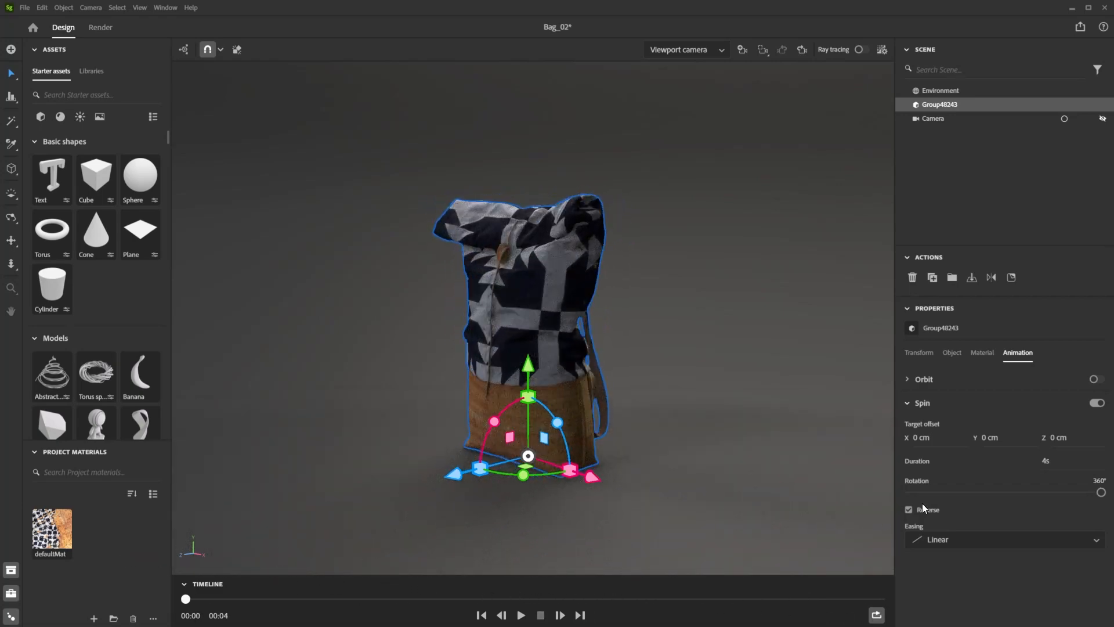
left_click_drag(1100, 492, 993, 493)
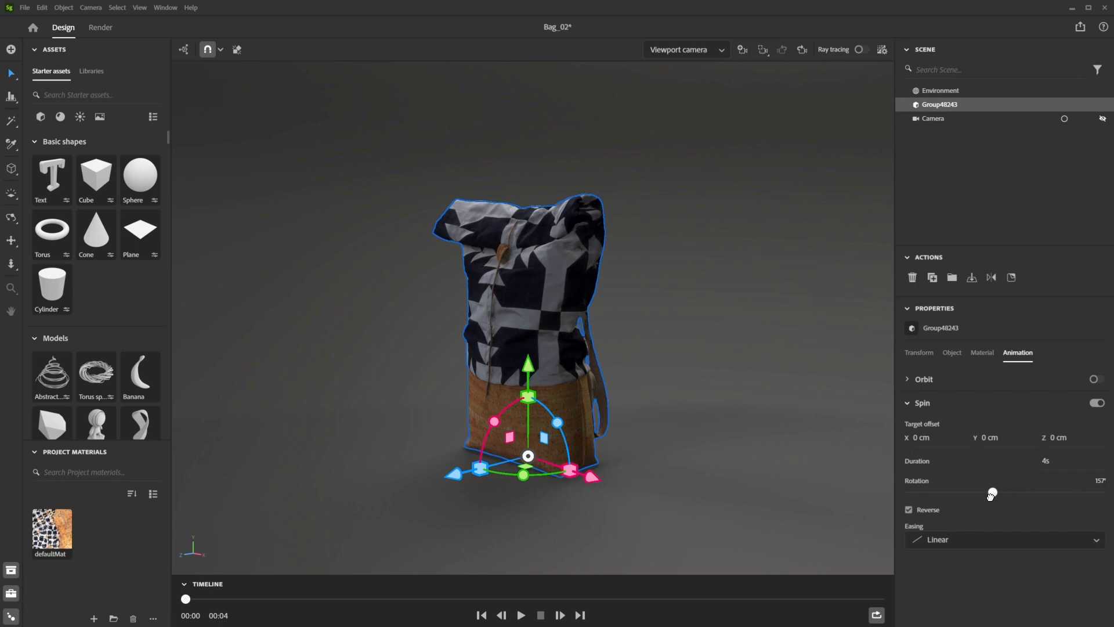
left_click_drag(992, 491, 948, 492)
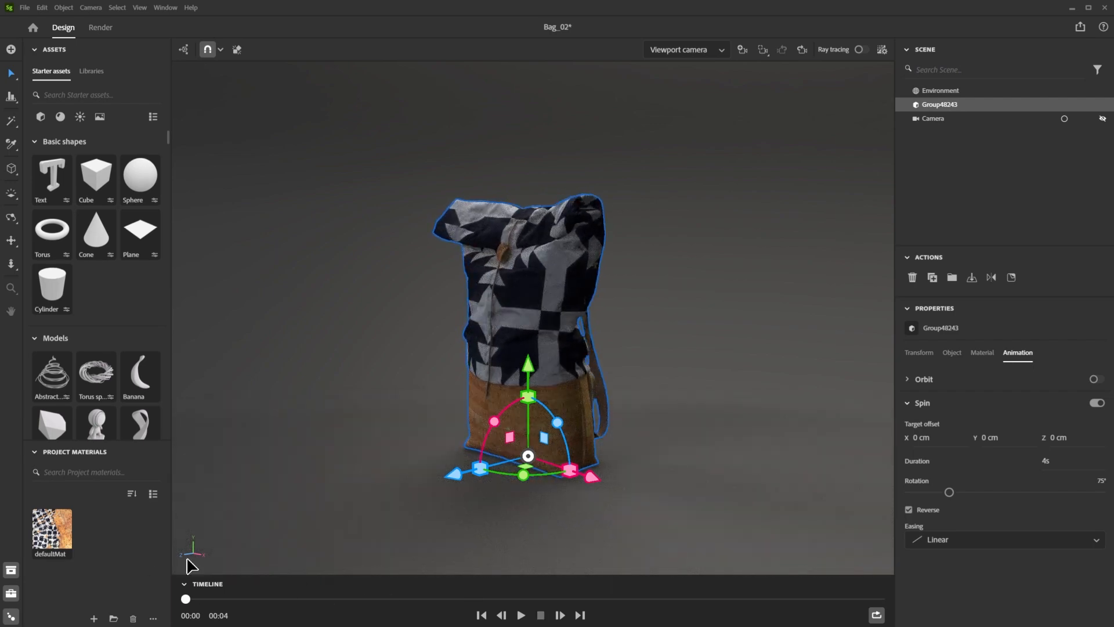
left_click_drag(948, 492, 1102, 492)
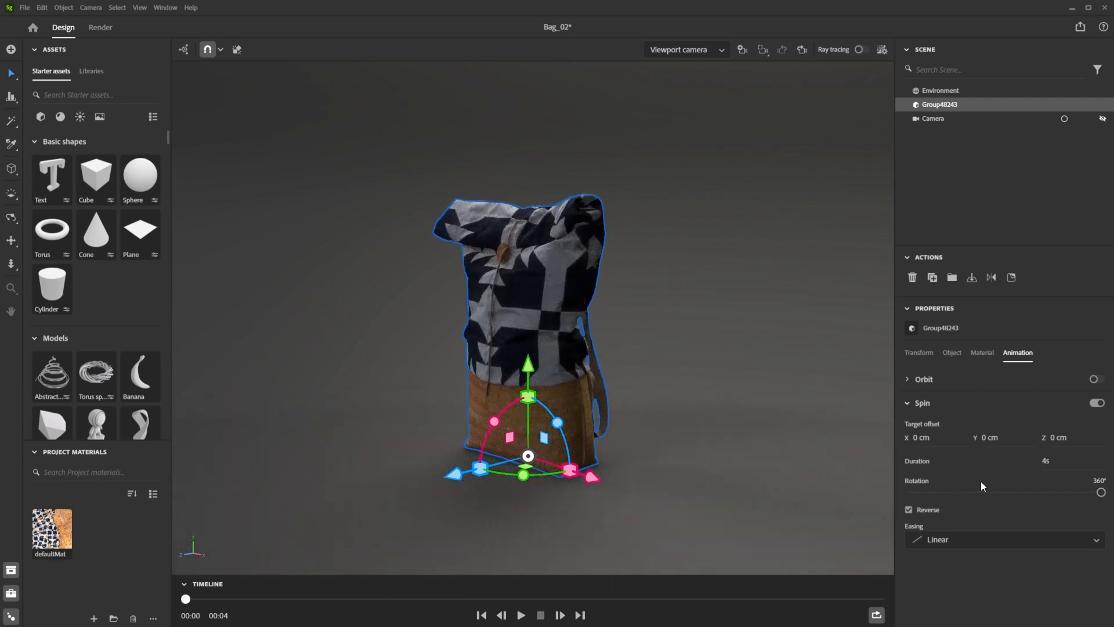
mouse_move(939, 498)
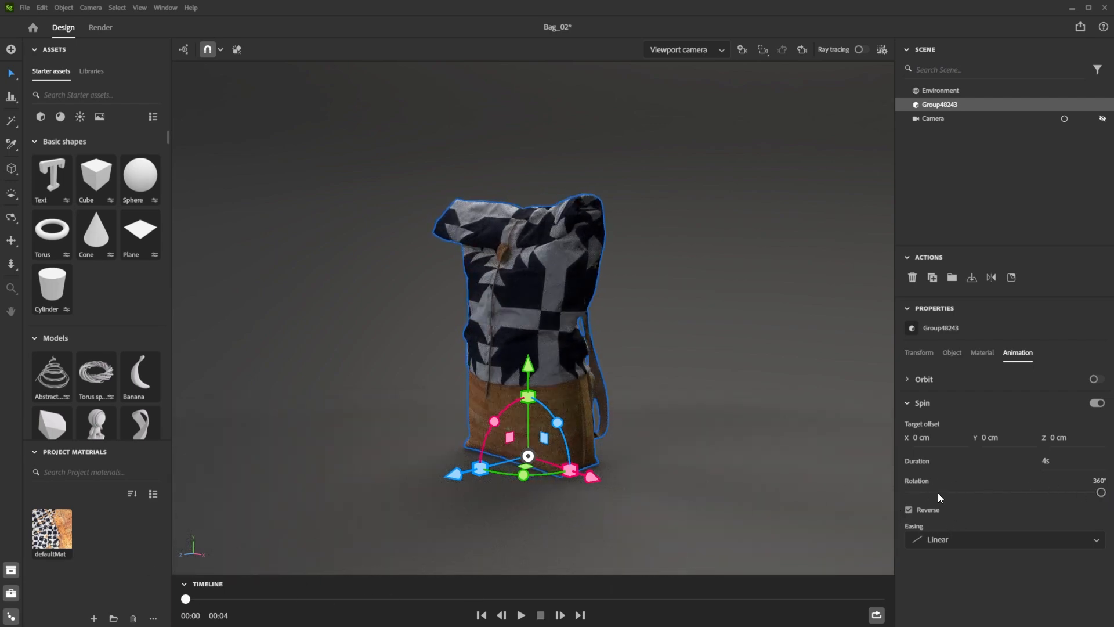
Turn off Reverse, give the spin a bouncy easing and preview the forward spin.
left_click(907, 510)
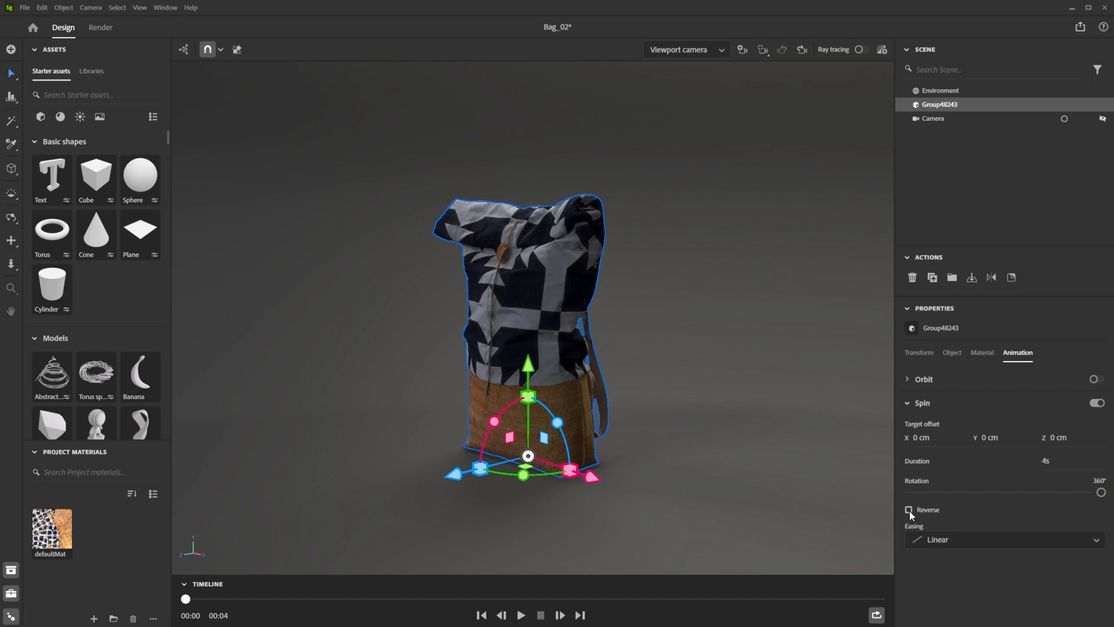
left_click(1005, 539)
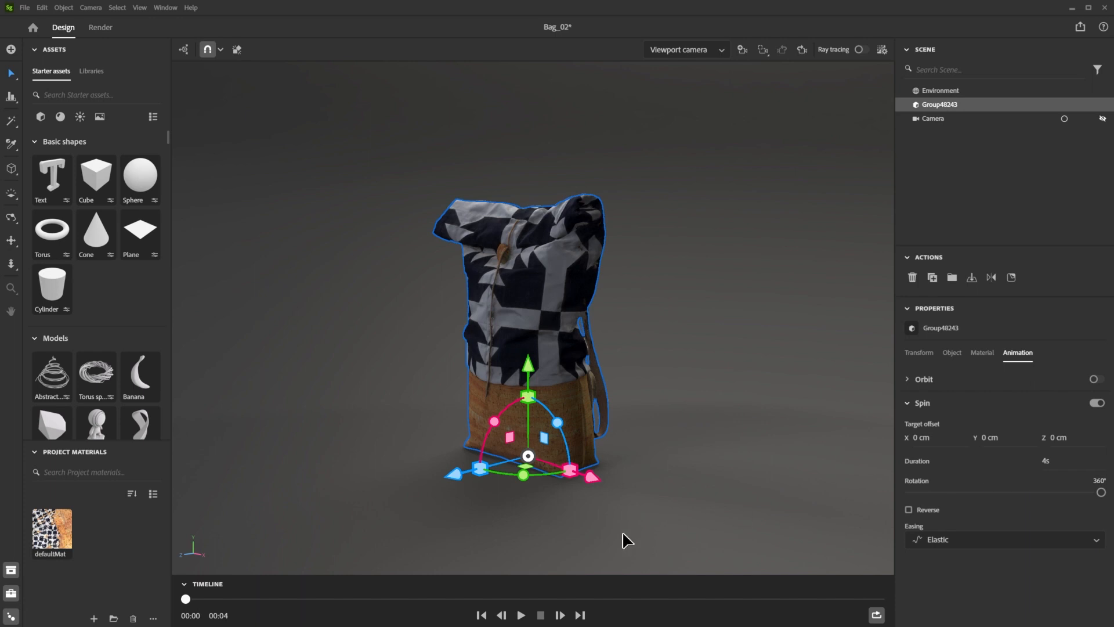
left_click(521, 615)
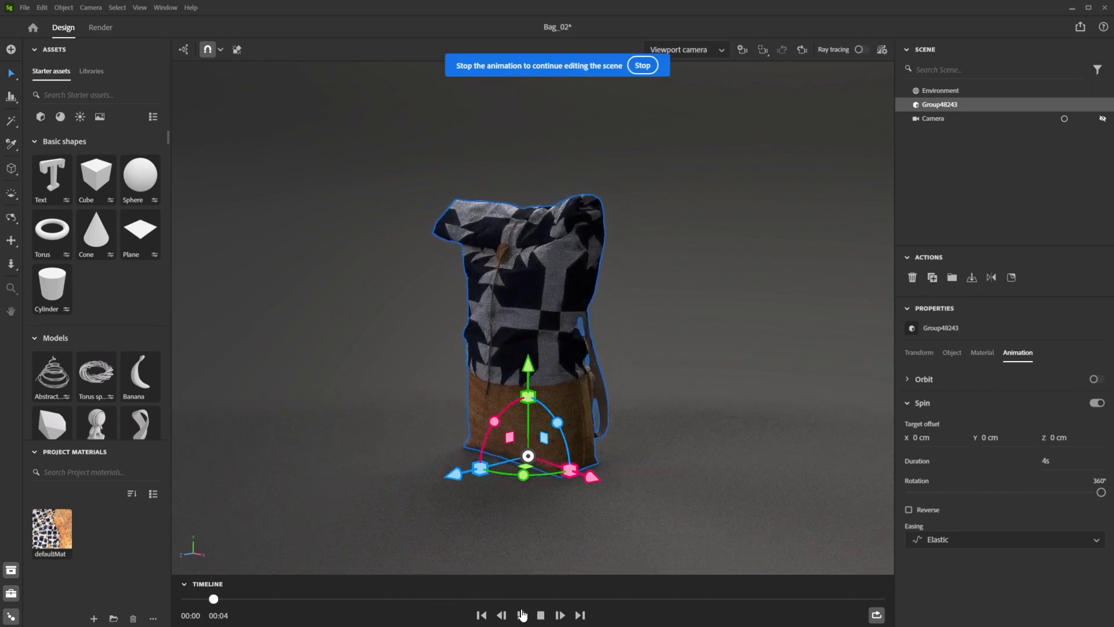
left_click(1001, 538)
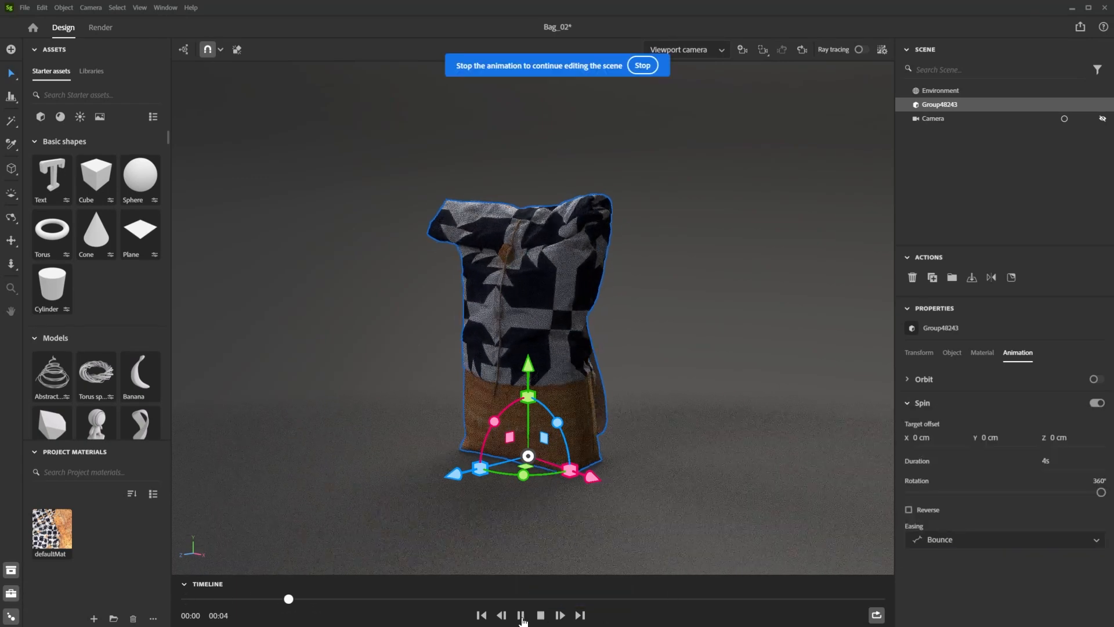
left_click(642, 65)
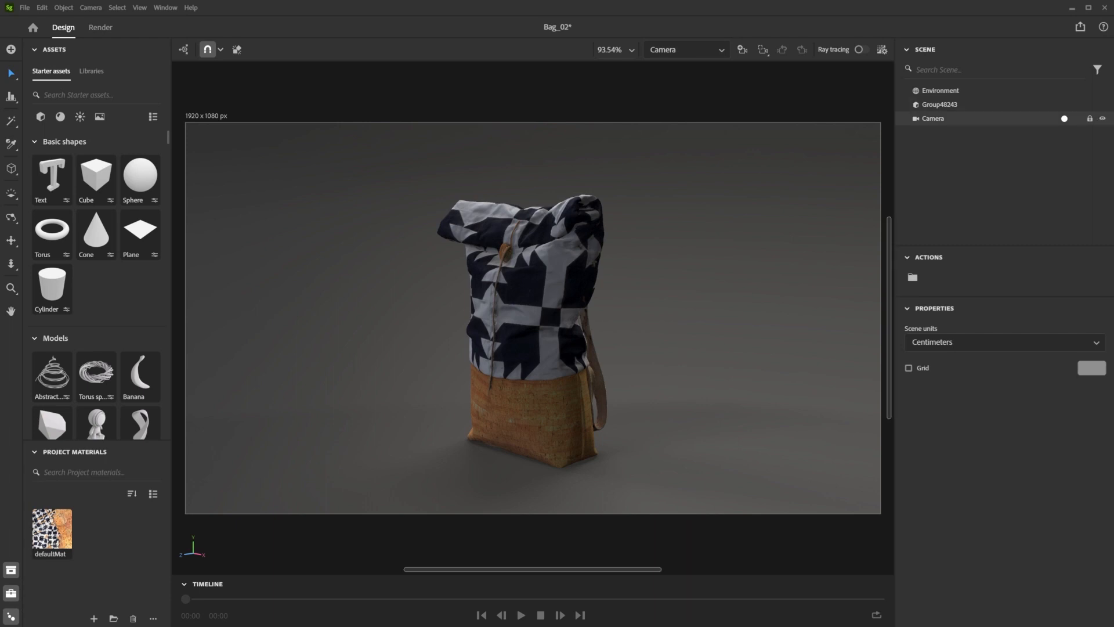
Select the scene camera and show its animation settings.
left_click(933, 118)
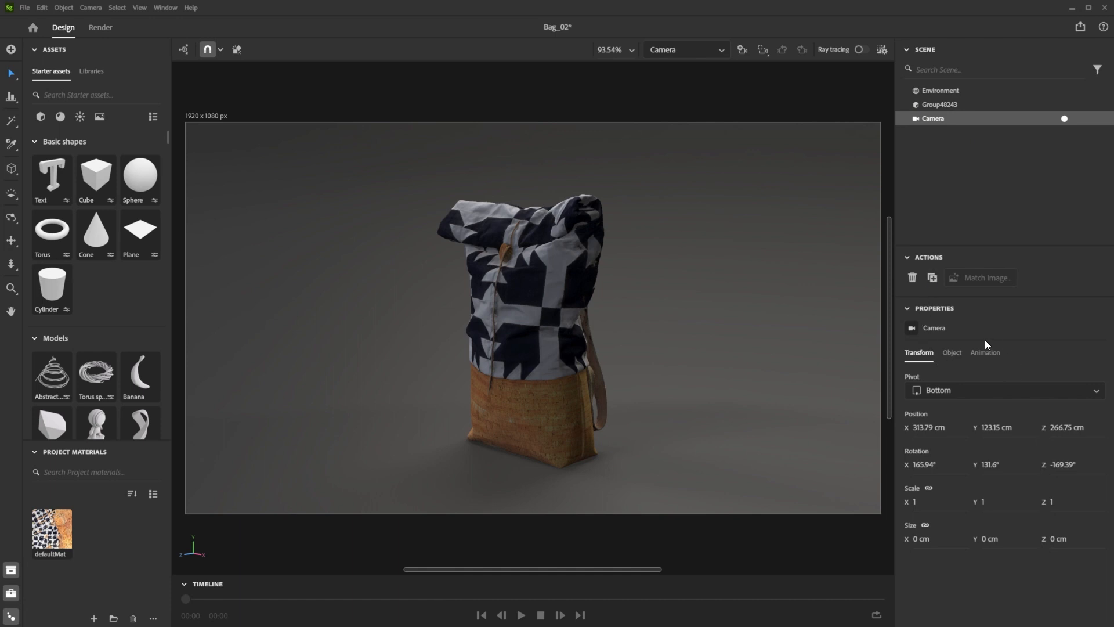
left_click(985, 353)
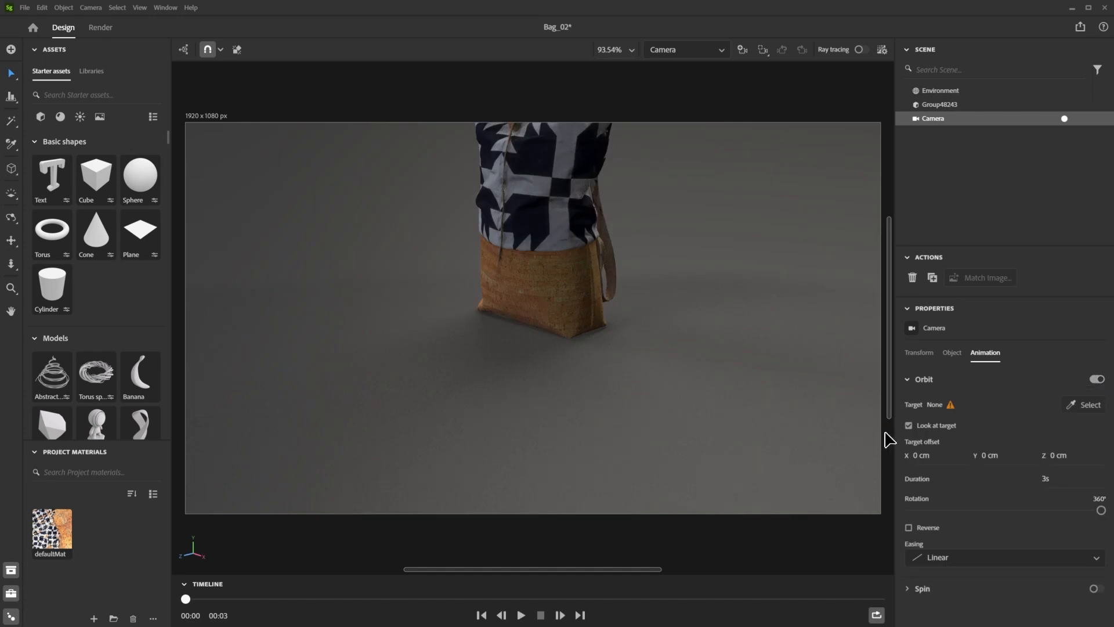
mouse_move(943, 391)
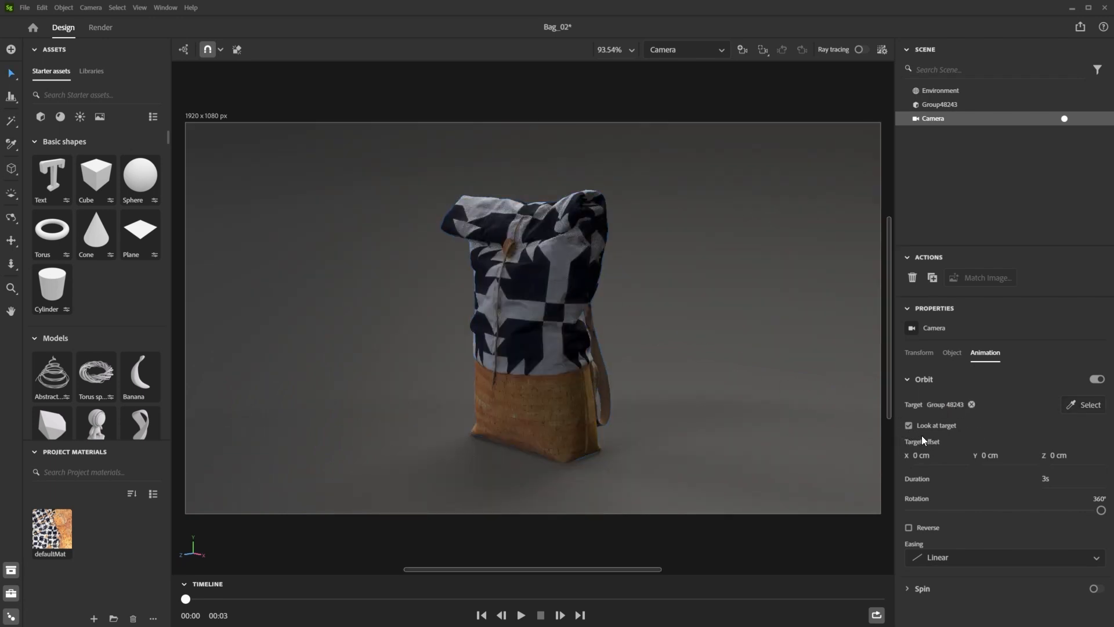
Target the camera orbit at the bag group and scrub through the orbit.
left_click(909, 424)
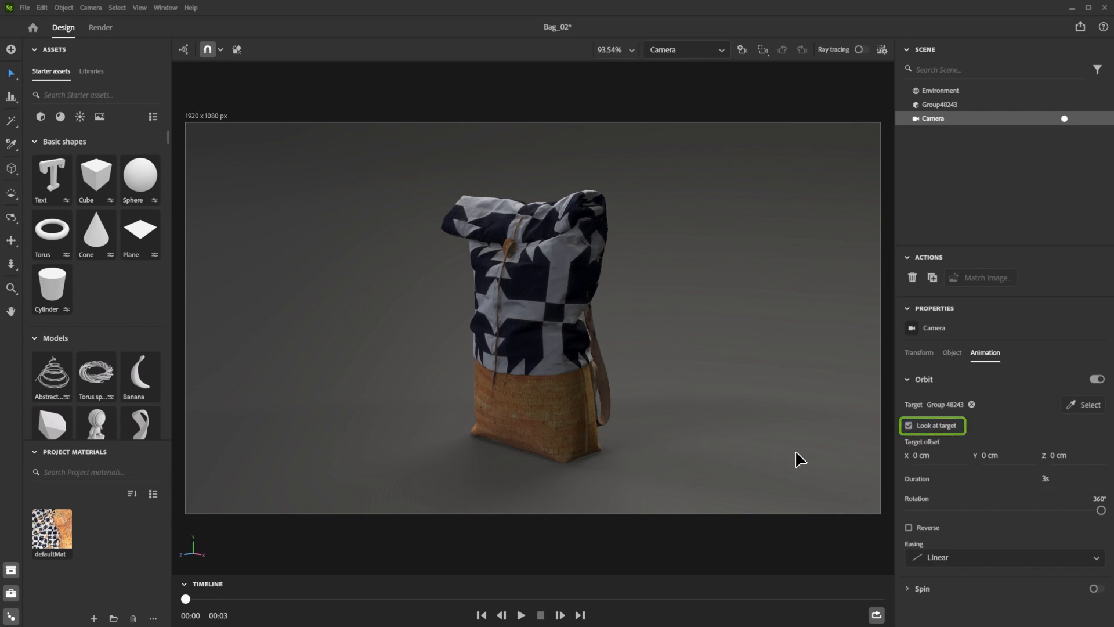
left_click_drag(185, 599, 397, 599)
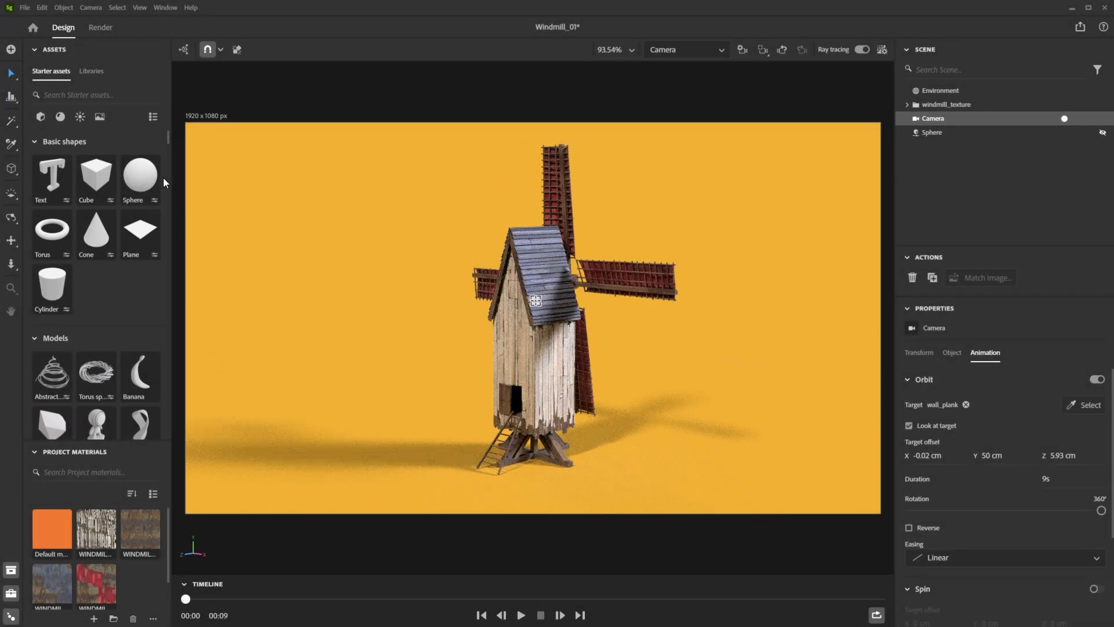
Switch the windmill scene's render engine from Real time to Ray tracing.
left_click(100, 27)
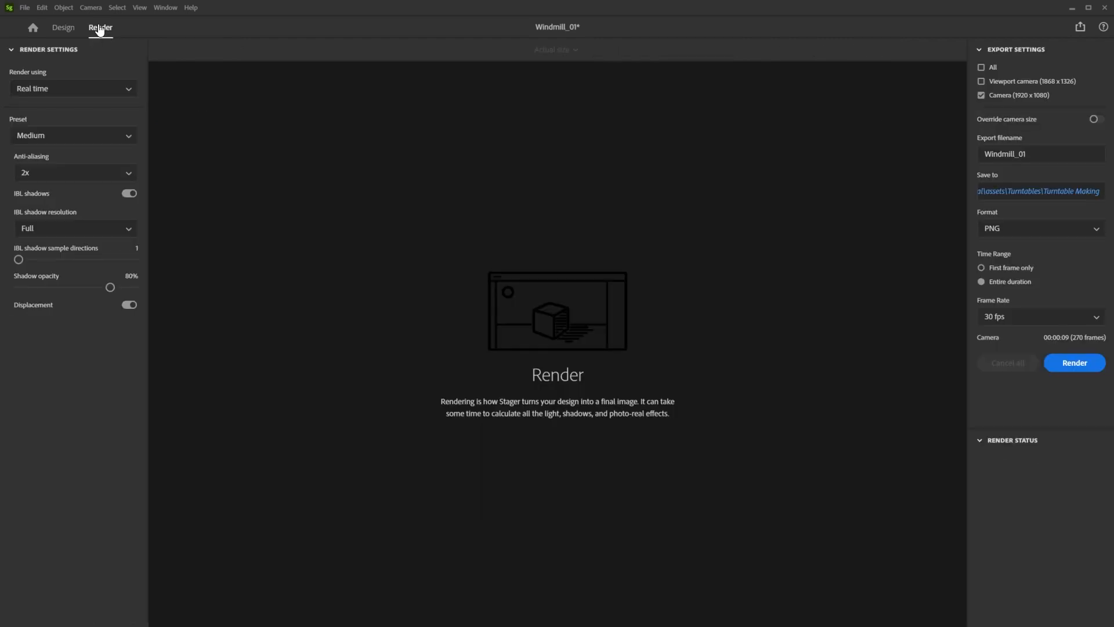
left_click(70, 88)
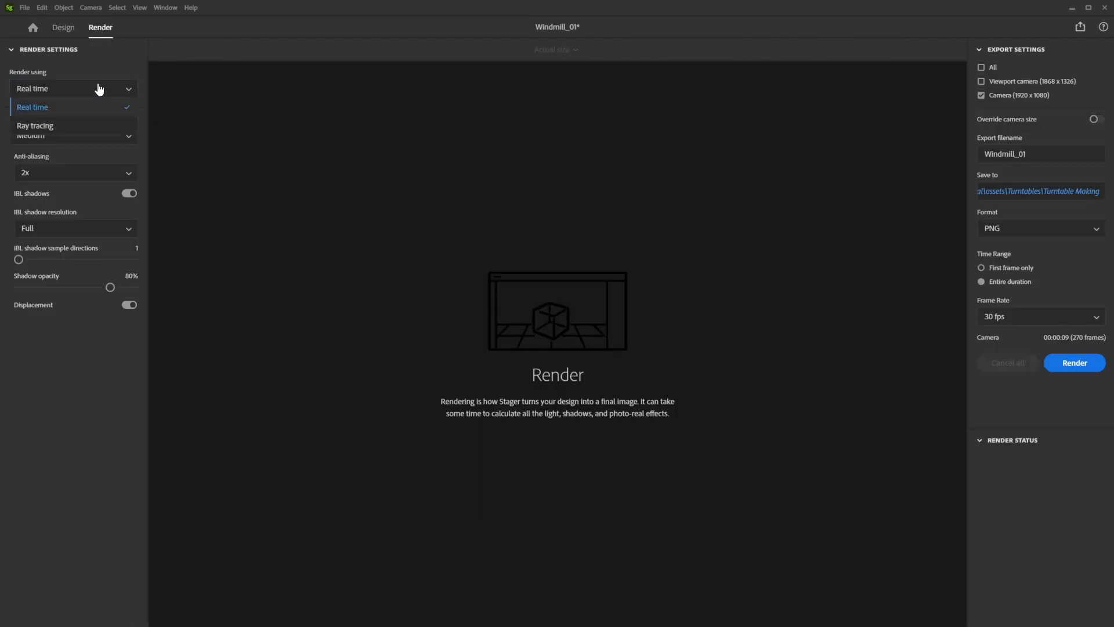
left_click(35, 125)
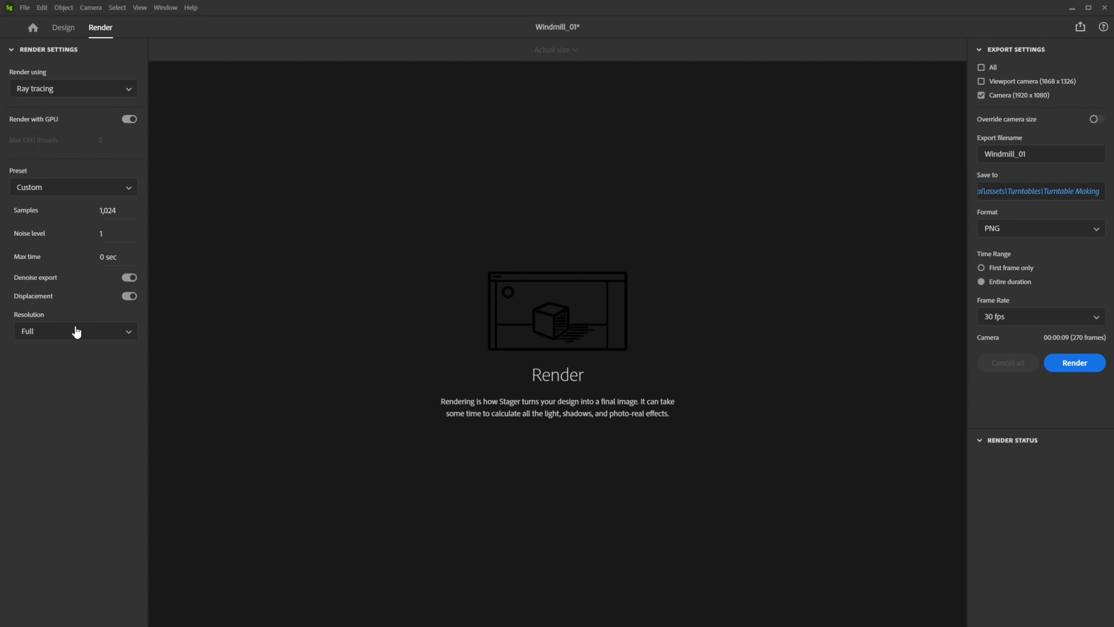
mouse_move(103, 356)
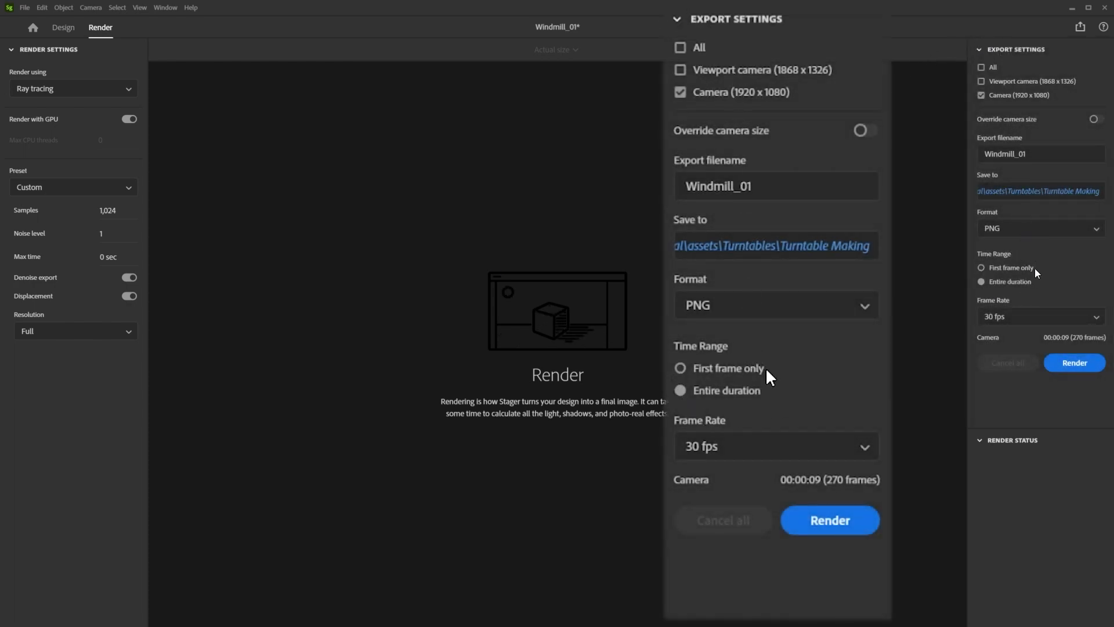
Set the export time range to the entire duration at 30 fps as PNG.
left_click(680, 368)
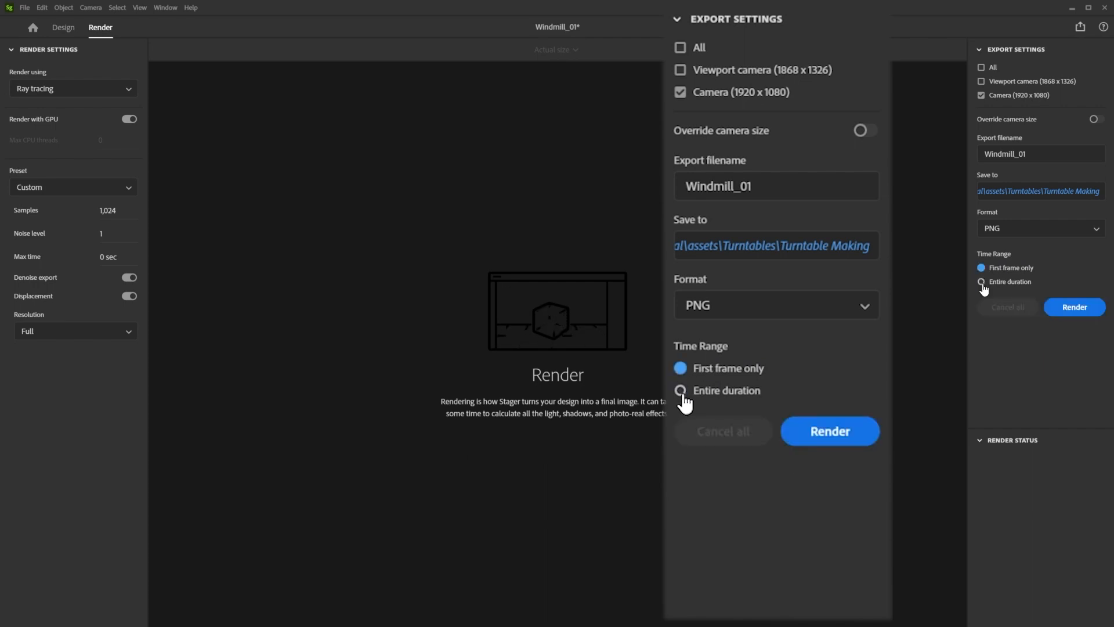
left_click(680, 390)
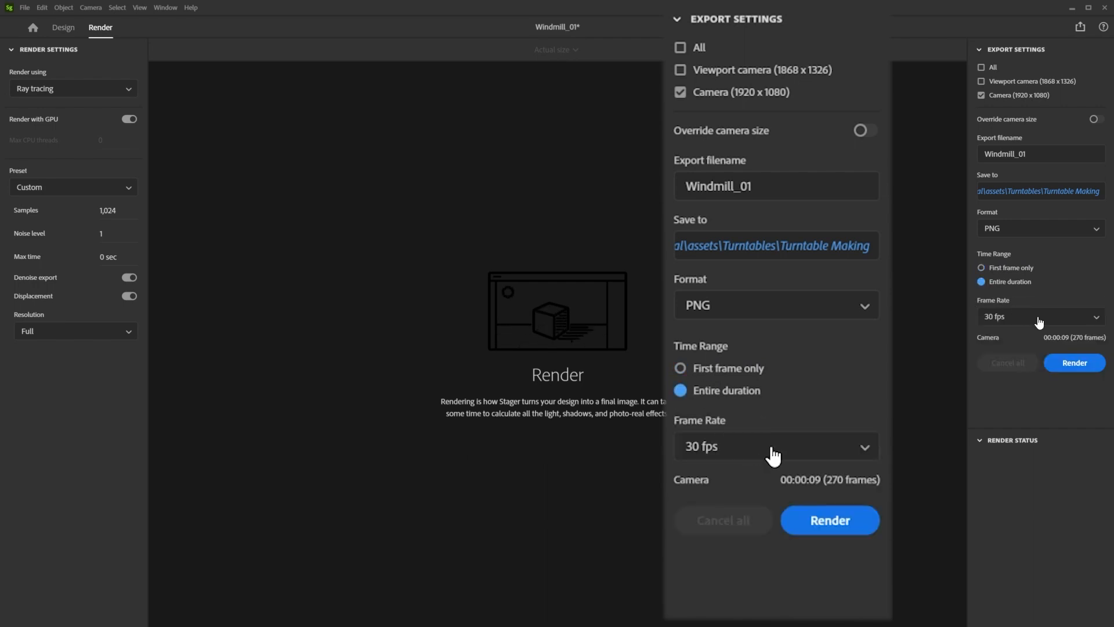
left_click(774, 445)
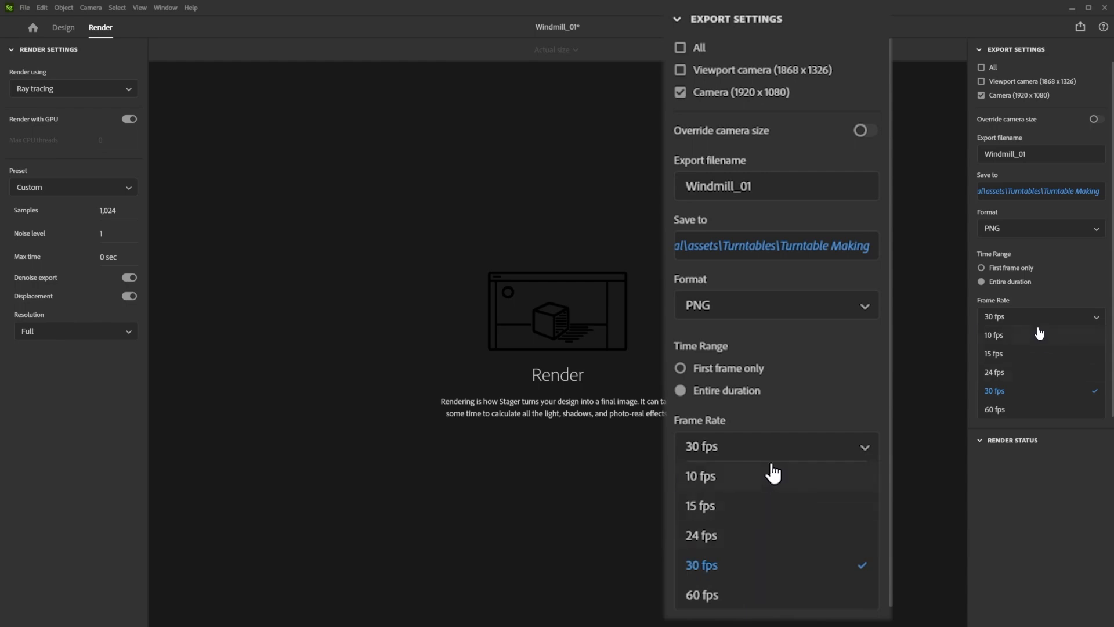
left_click(701, 564)
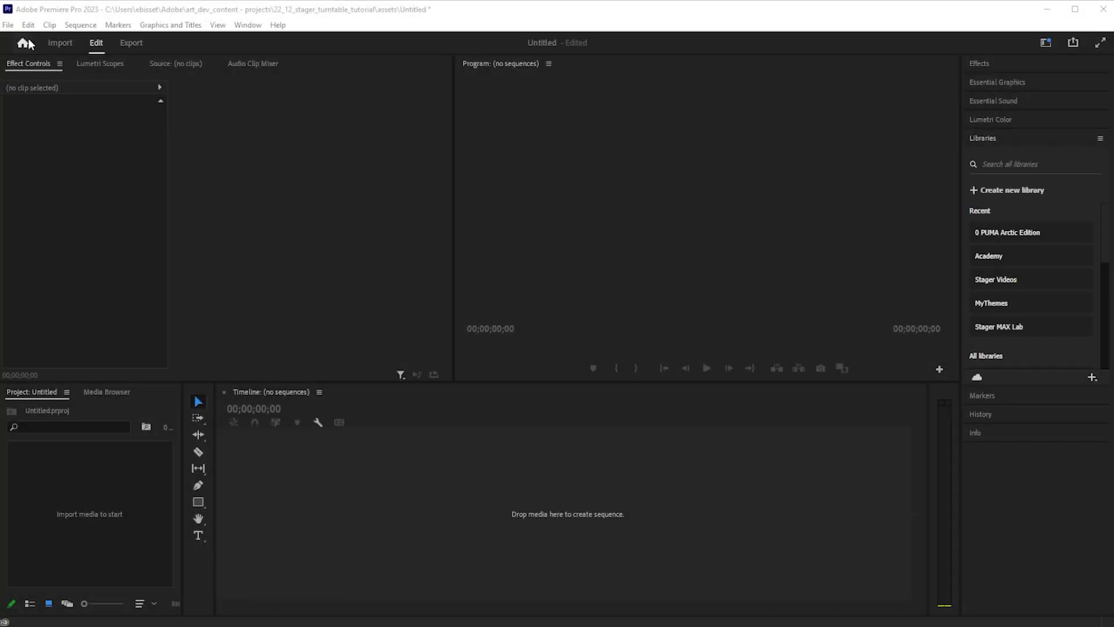
Import the Windmill_01 camera frames as a single image-sequence clip.
left_click(8, 25)
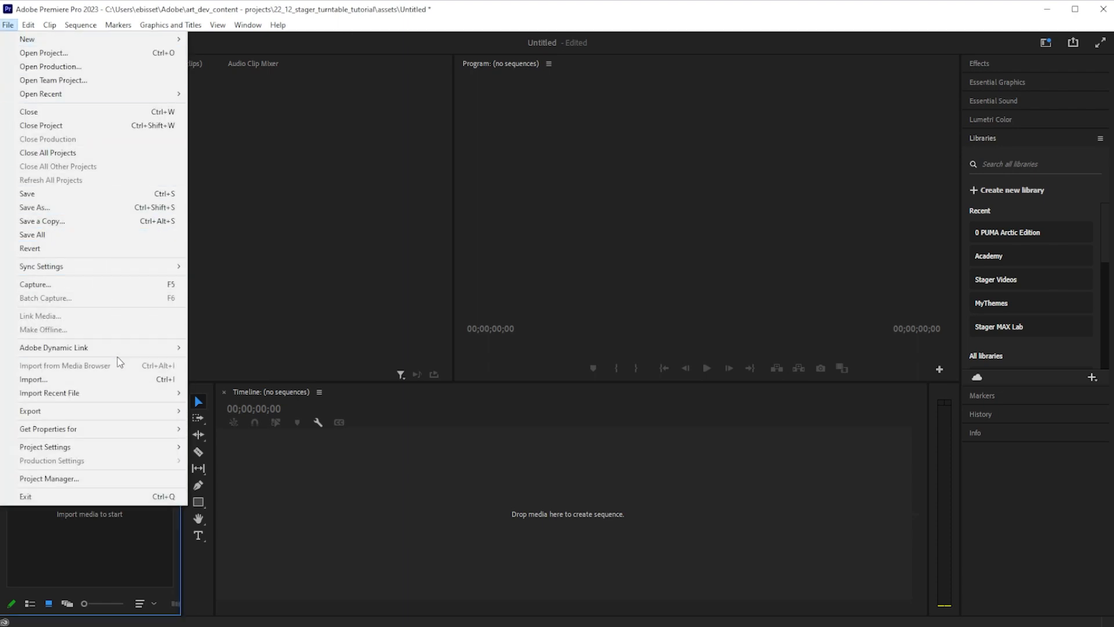
left_click(33, 378)
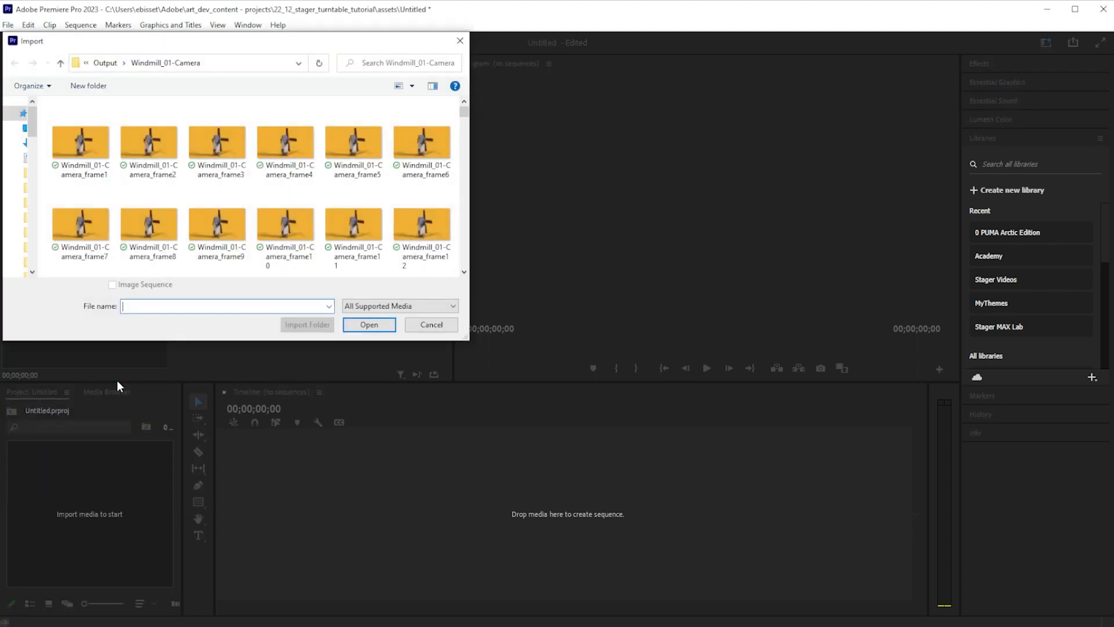
left_click(80, 139)
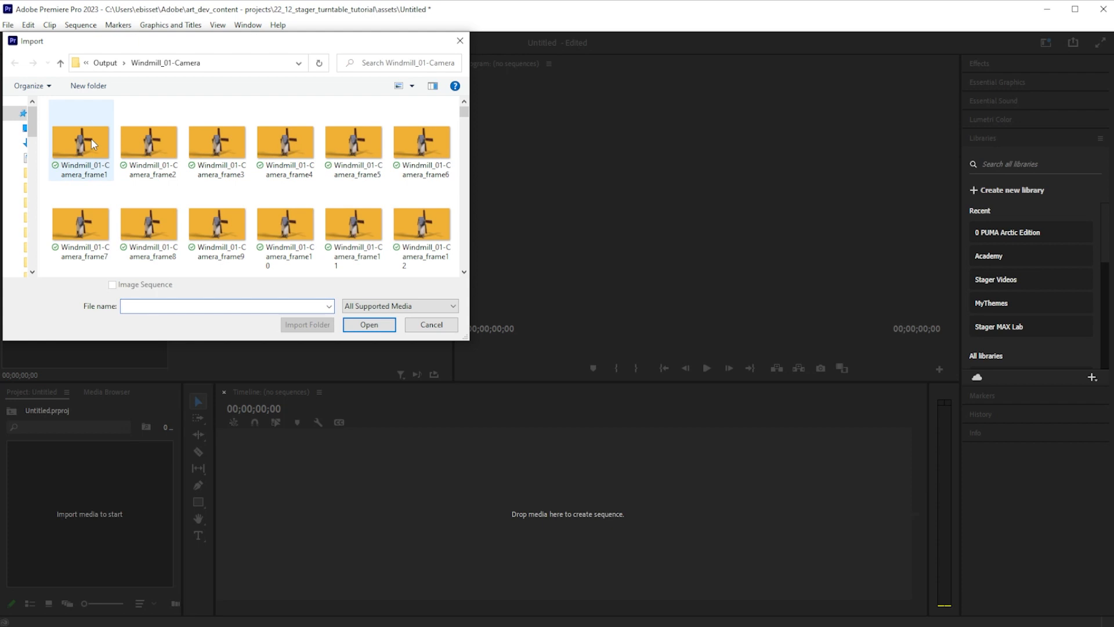
left_click(113, 285)
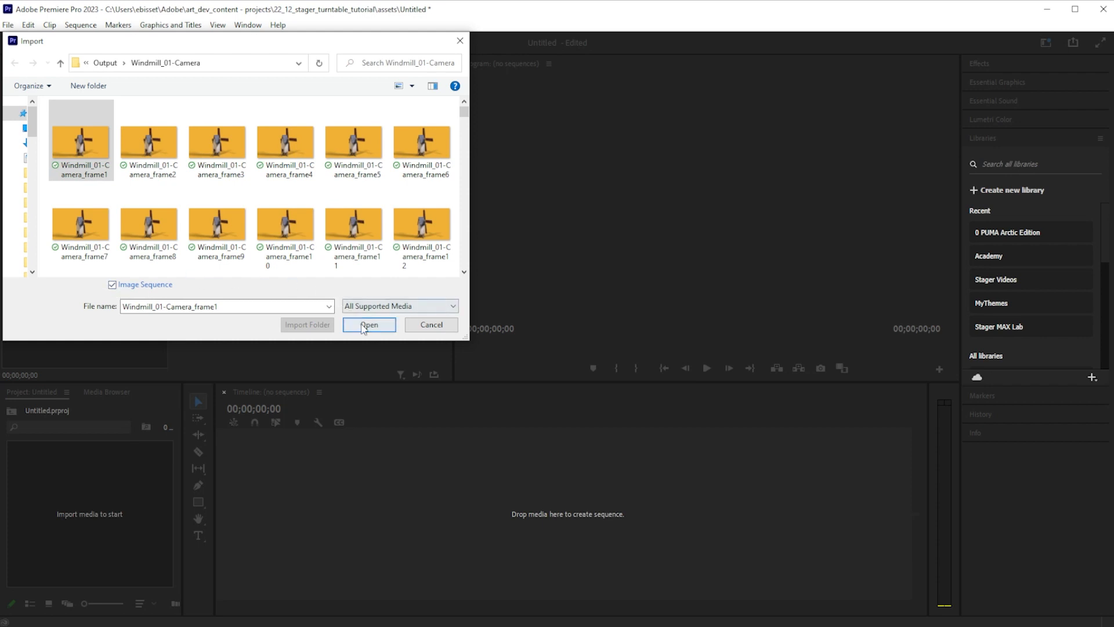
left_click(369, 324)
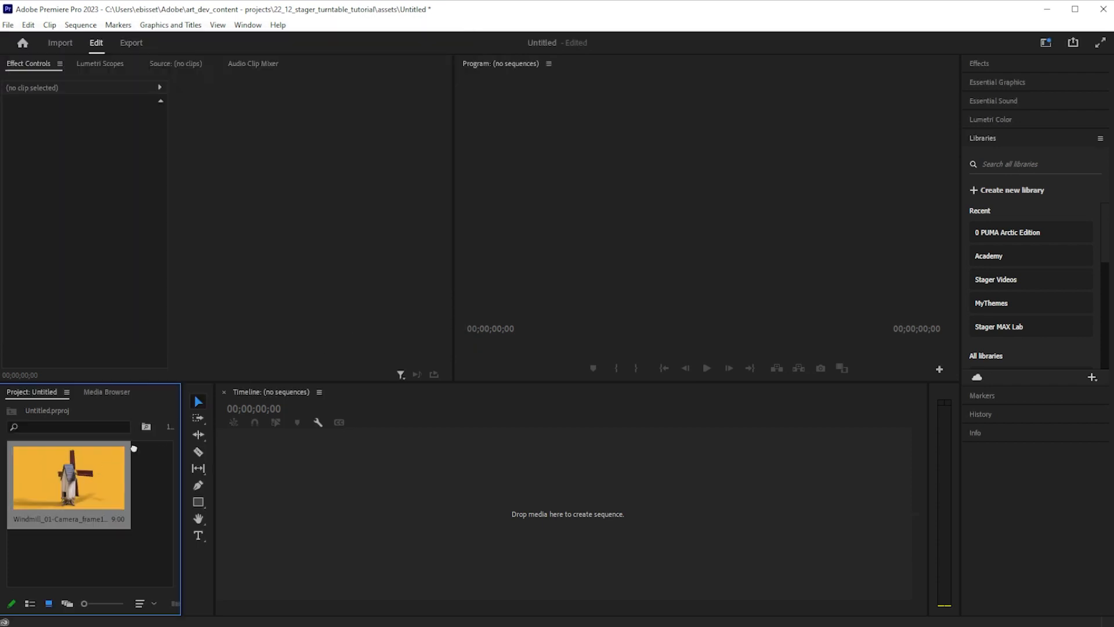
Create a sequence from the windmill clip on the timeline and head to export.
left_click_drag(67, 479, 489, 502)
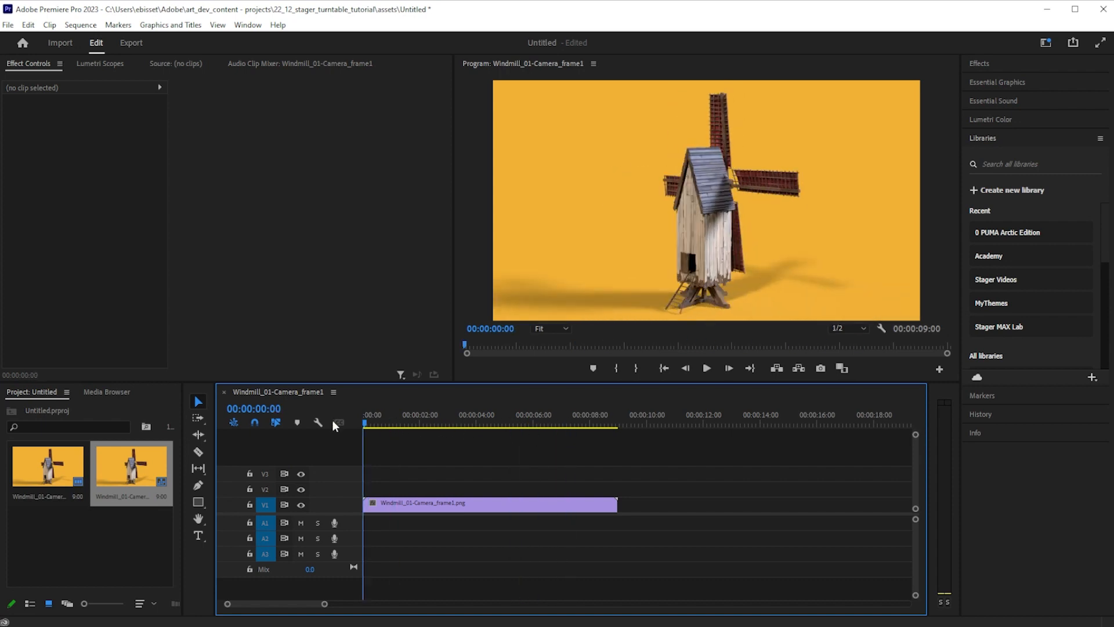
left_click(8, 24)
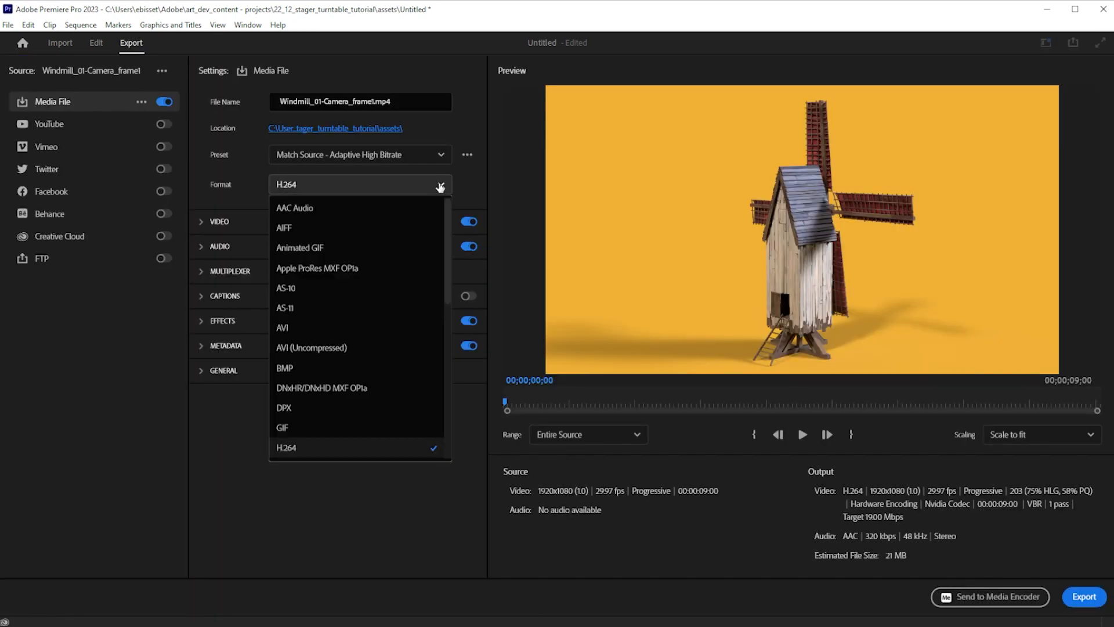
mouse_move(302, 247)
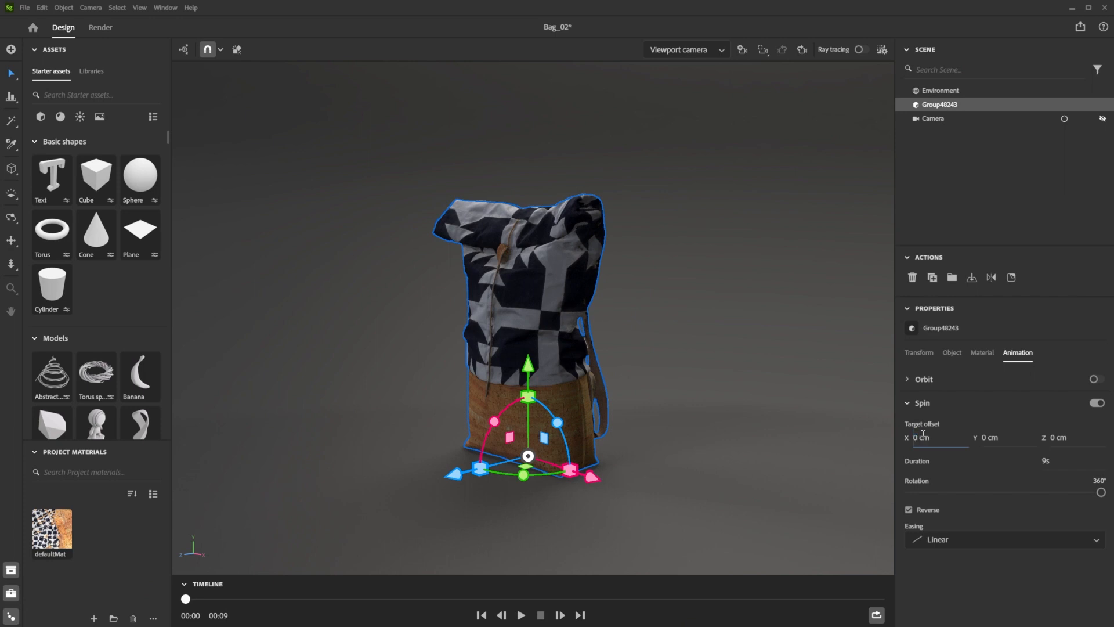
Set the bag group's Spin animation Duration to 6 seconds.
type("6")
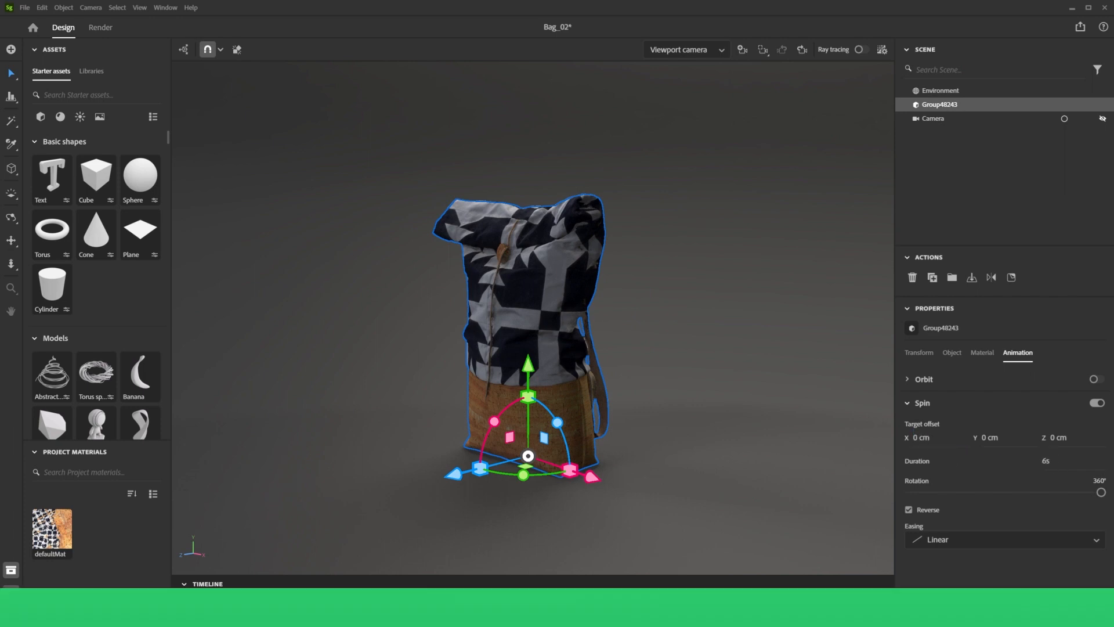